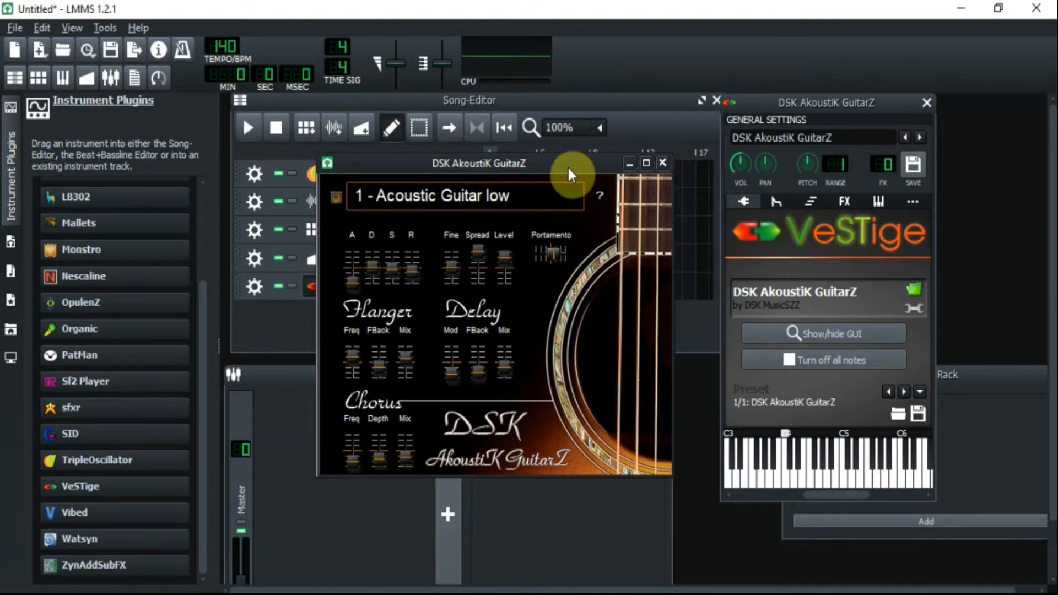
pyautogui.moveTo(568, 169)
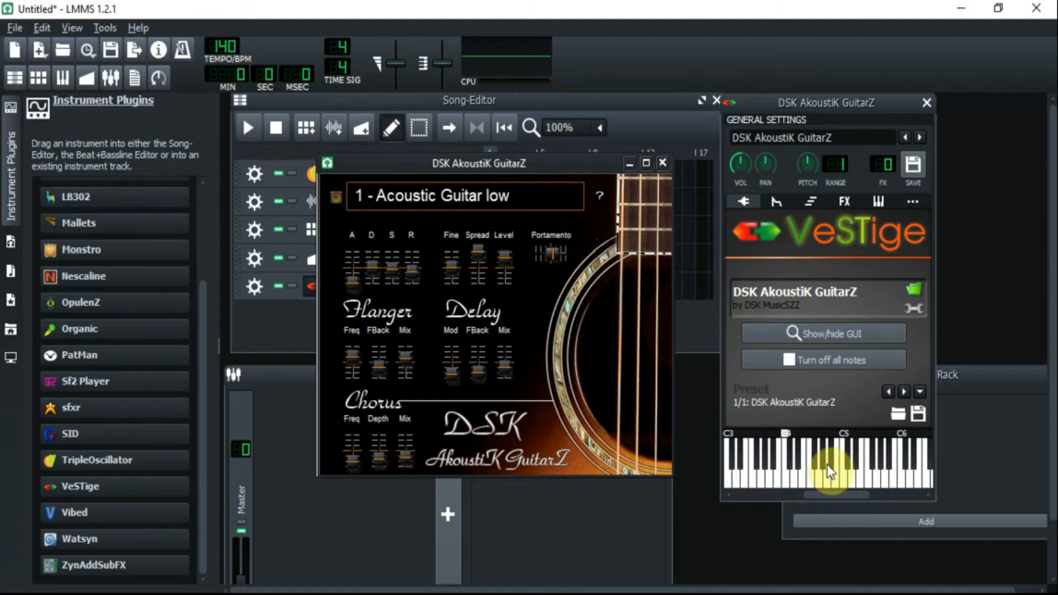
# Audition the DSK AkoustiK GuitarZ sound on a couple of notes of the VeSTige keyboard.
pyautogui.click(838, 484)
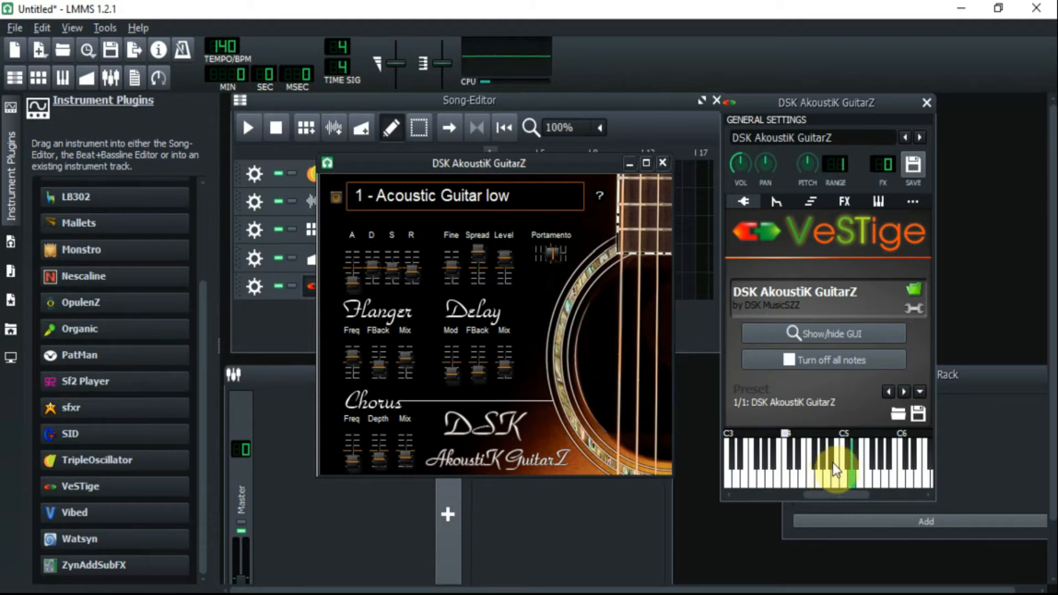
pyautogui.click(835, 482)
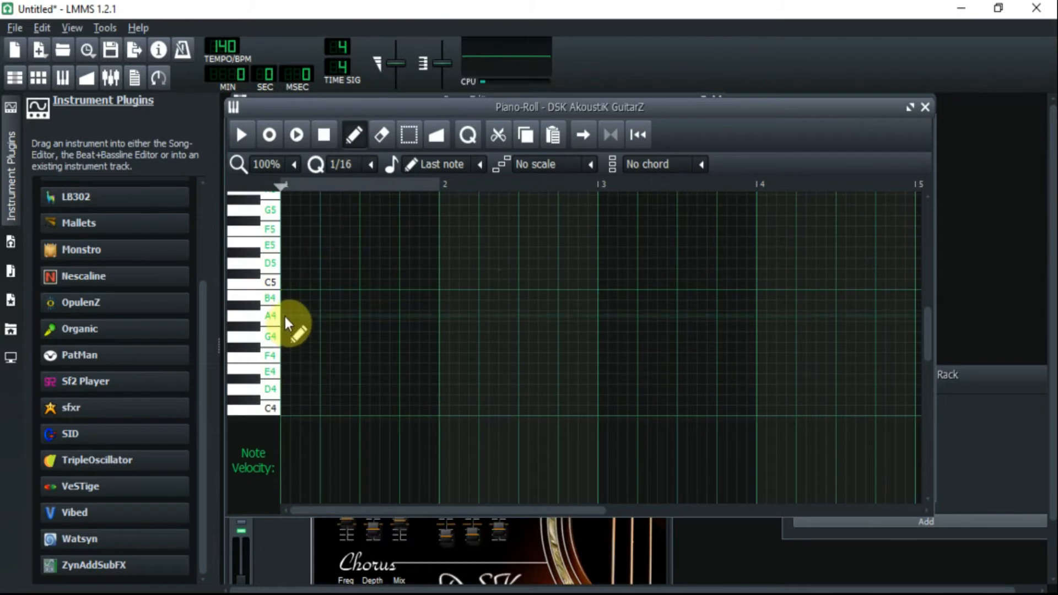
# Draw A4, C5 and E5 notes into bar 1 and listen to them.
pyautogui.click(297, 315)
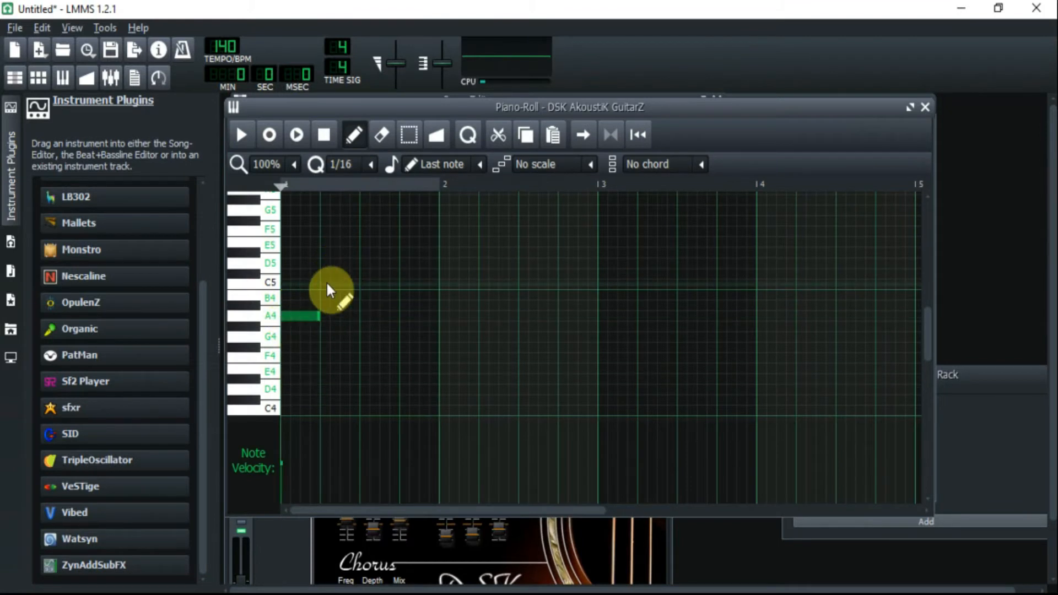
pyautogui.click(356, 287)
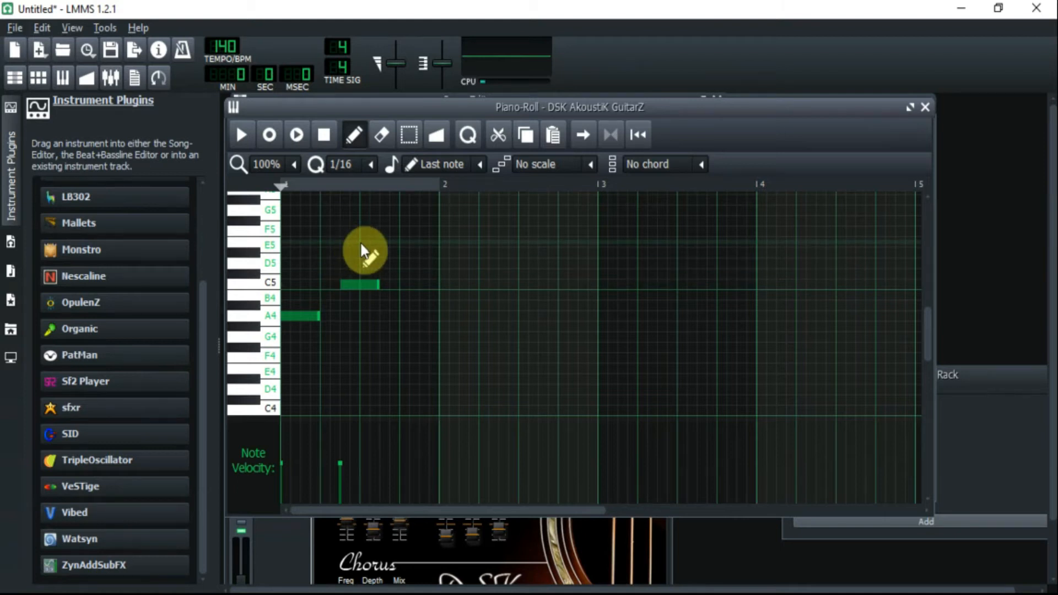
pyautogui.moveTo(367, 251)
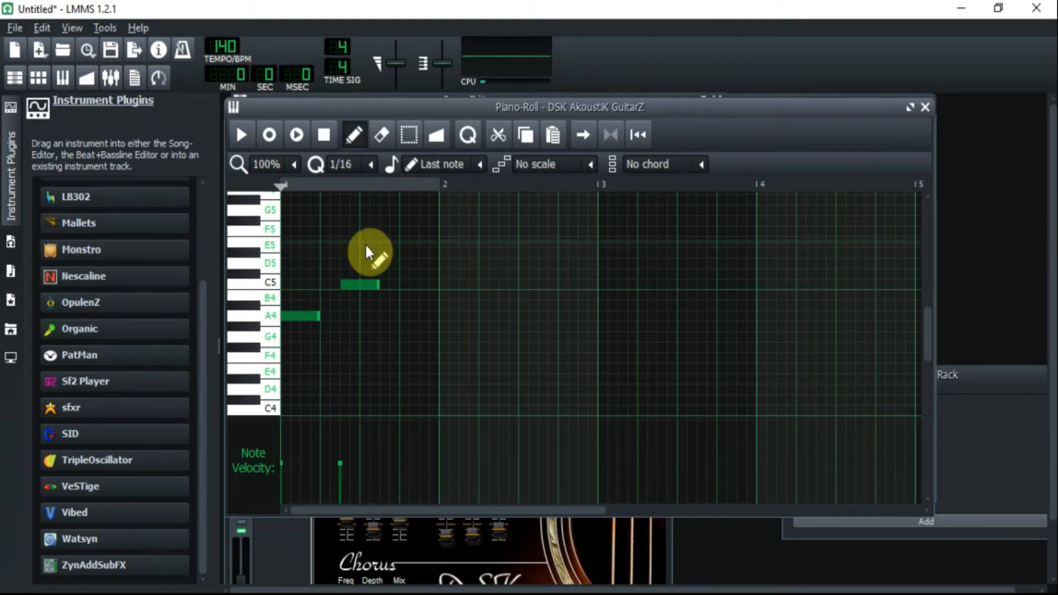
pyautogui.click(375, 245)
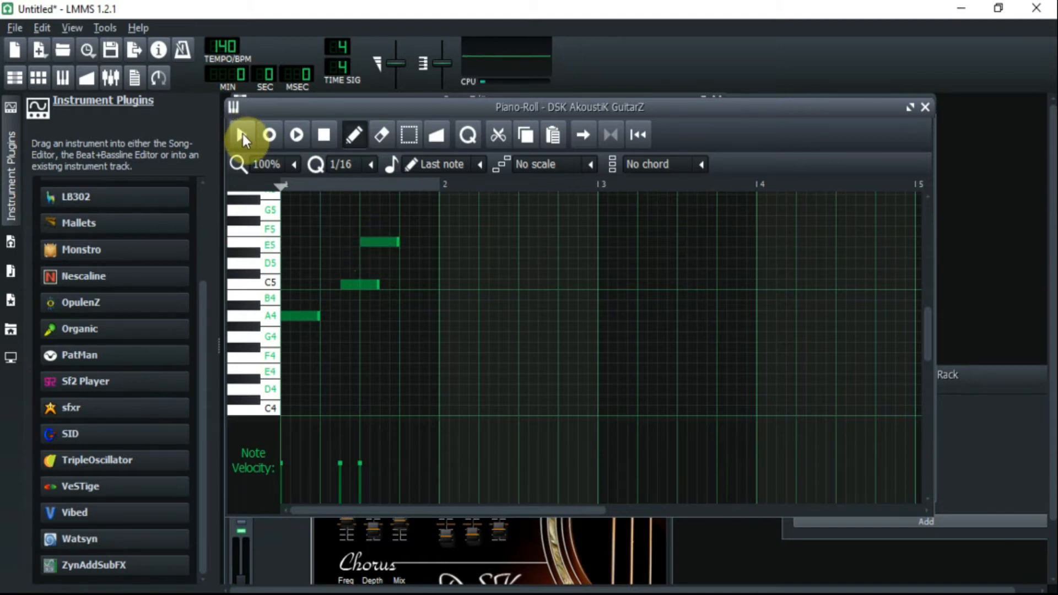
pyautogui.click(242, 135)
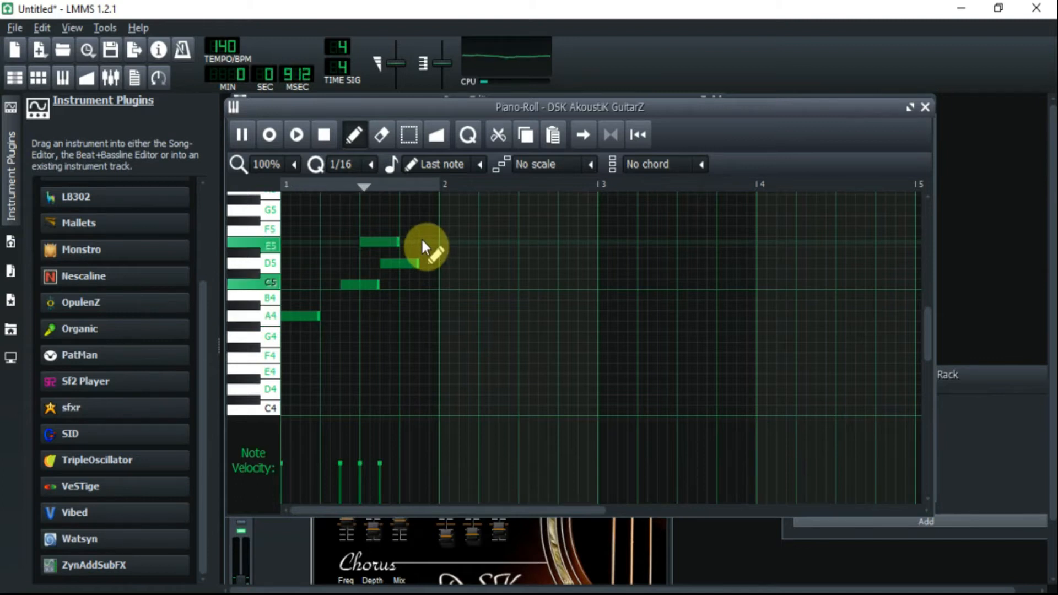
# Add D5 and F5 to finish the five-note phrase, play it back and stop.
pyautogui.click(324, 134)
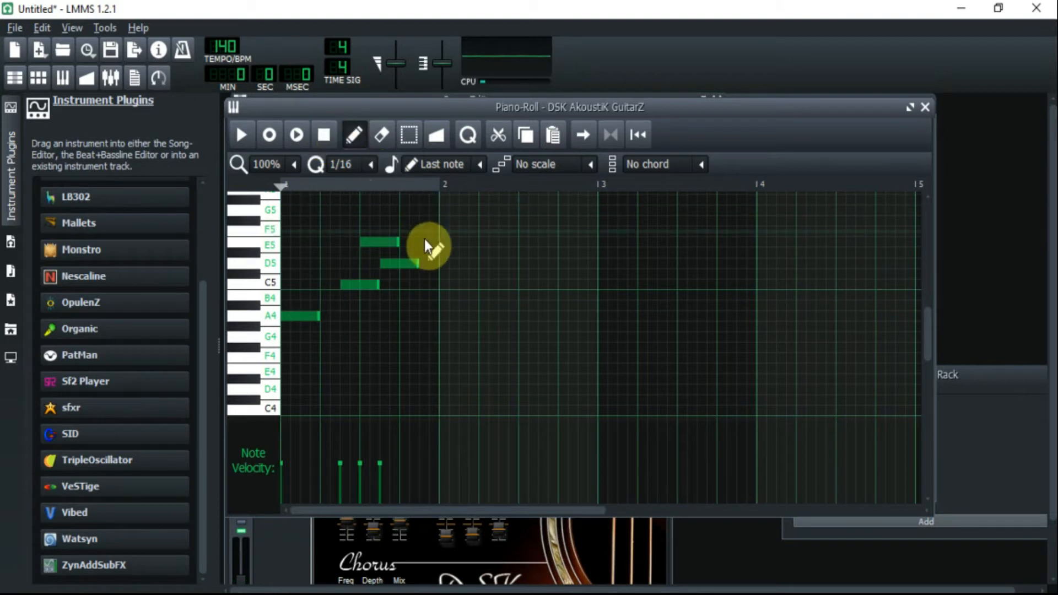
pyautogui.moveTo(408, 239)
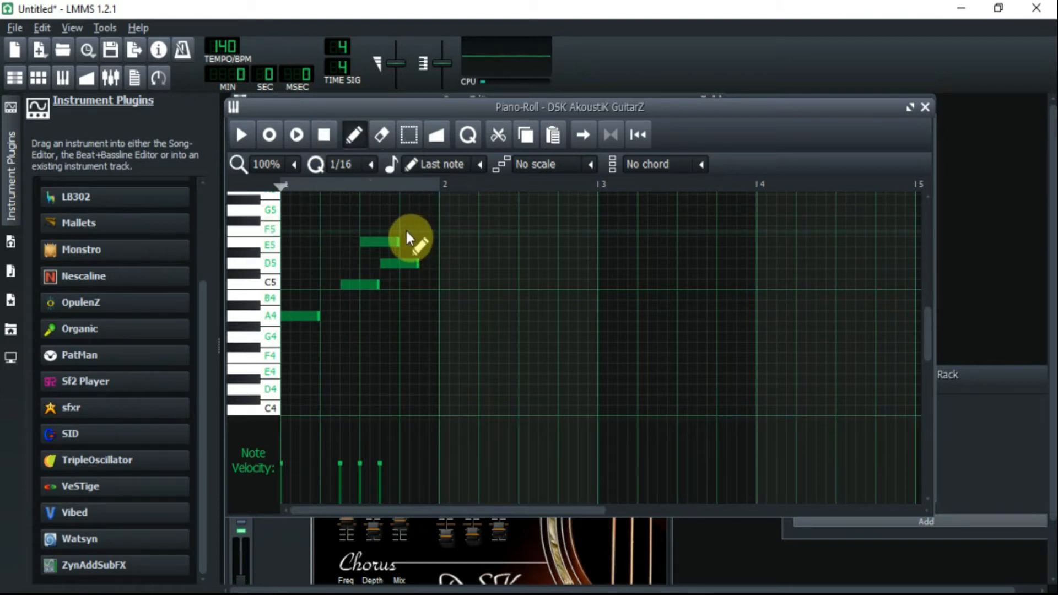
pyautogui.click(243, 135)
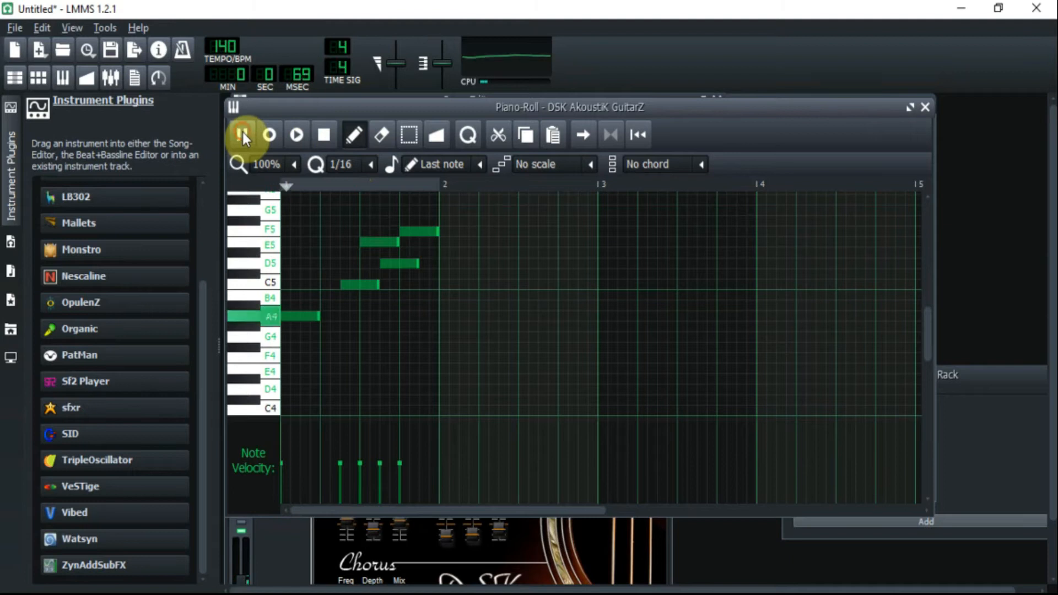
pyautogui.click(243, 135)
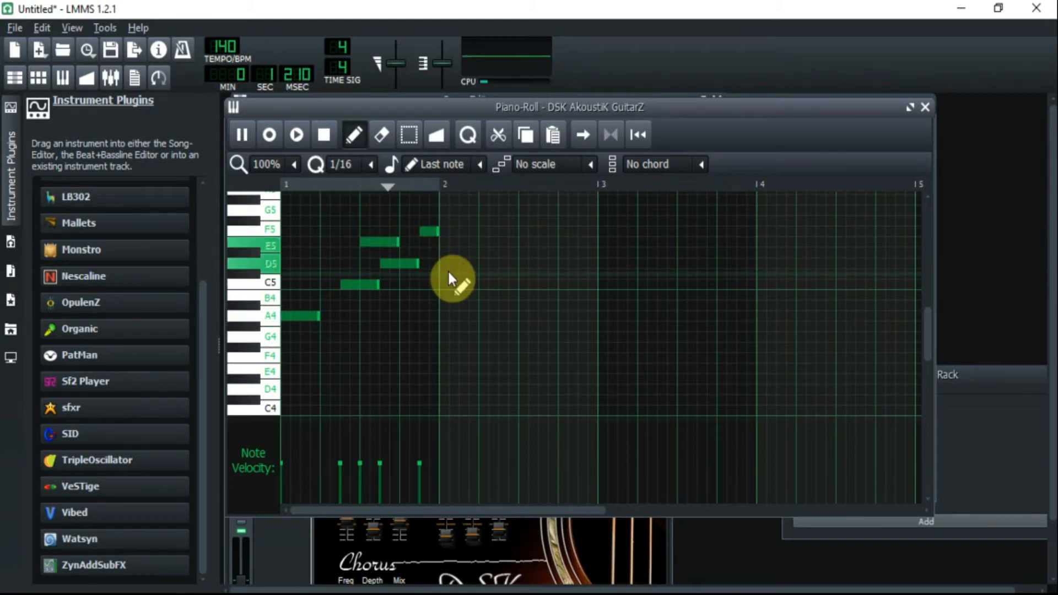
pyautogui.click(296, 135)
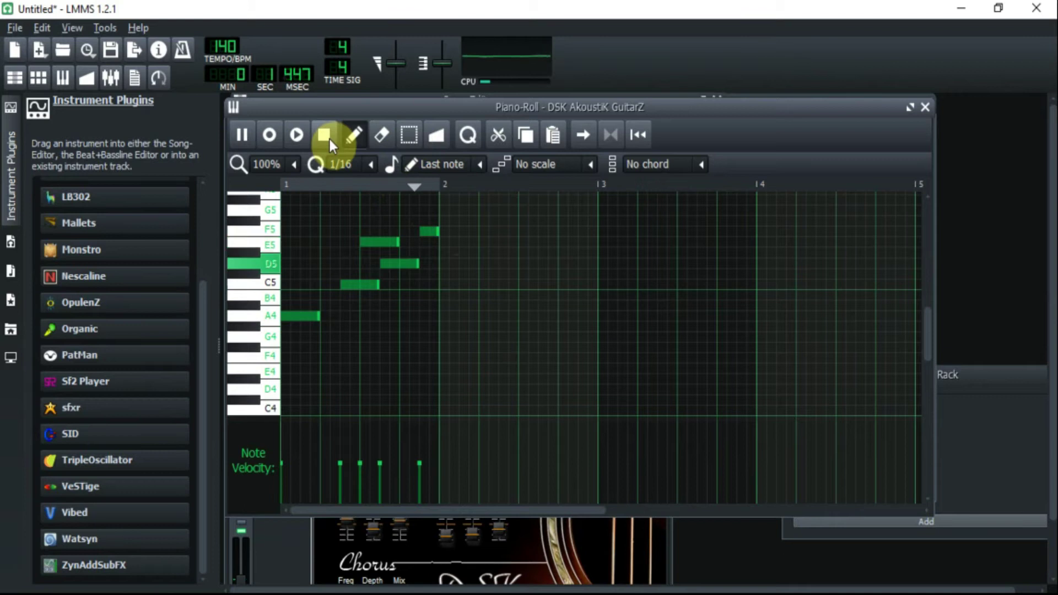
pyautogui.click(323, 134)
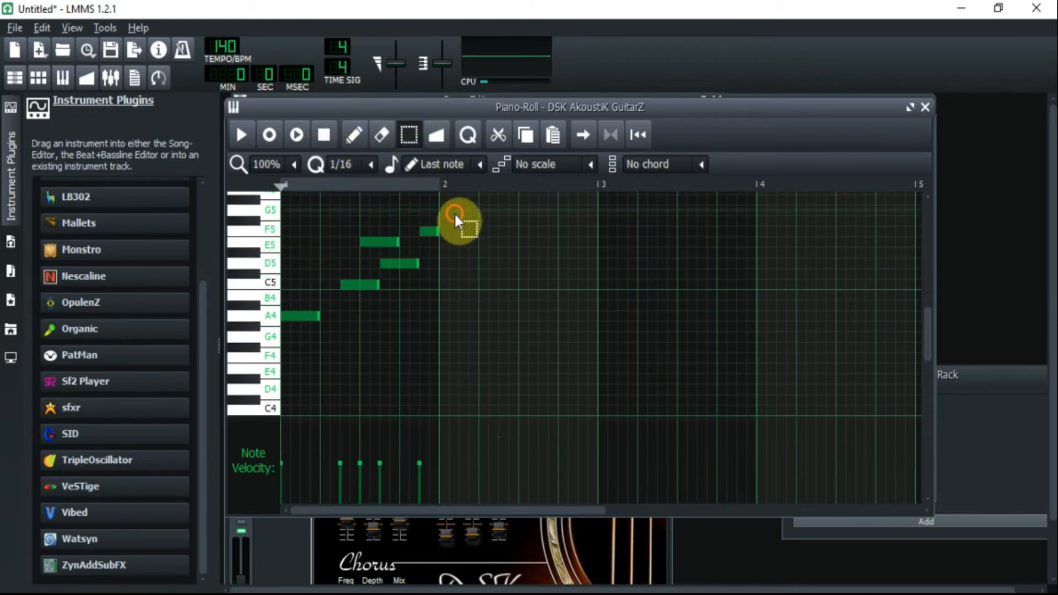
# Copy the selected phrase and paste it three times to fill bars 2–4.
pyautogui.click(527, 134)
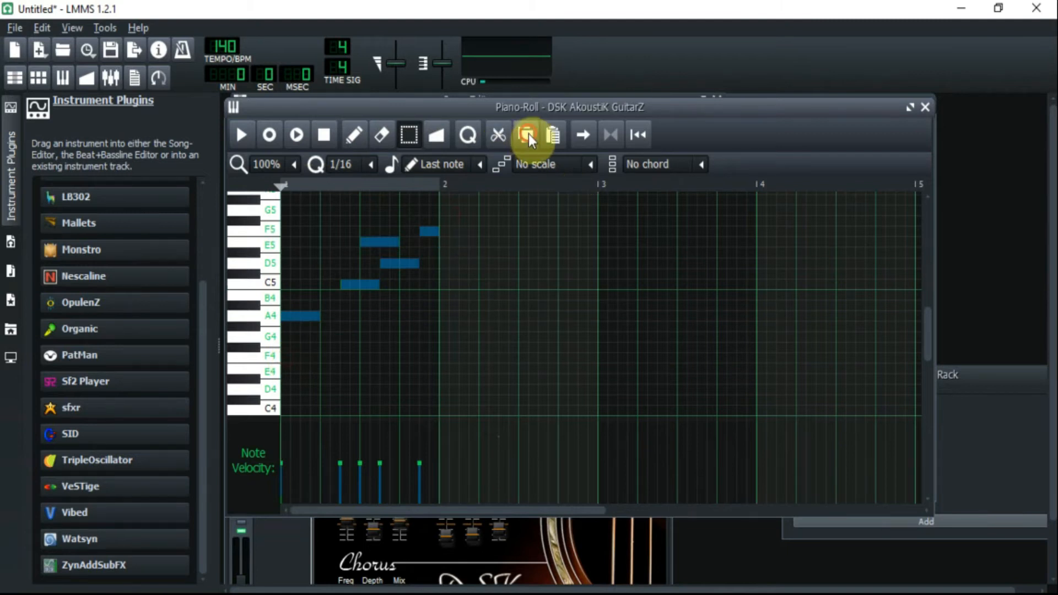
pyautogui.moveTo(555, 138)
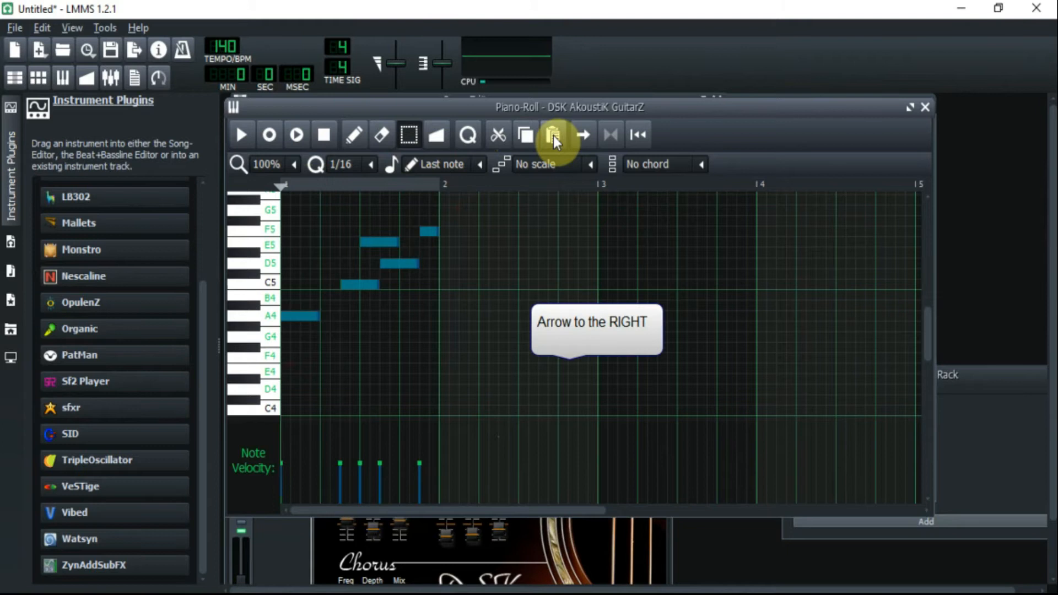
pyautogui.click(551, 135)
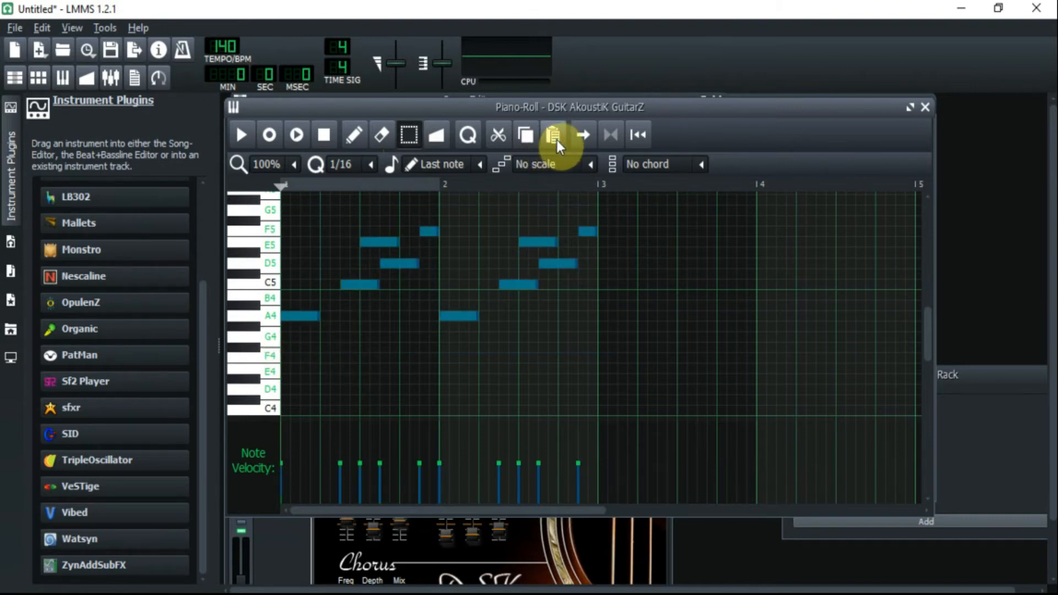
pyautogui.click(555, 133)
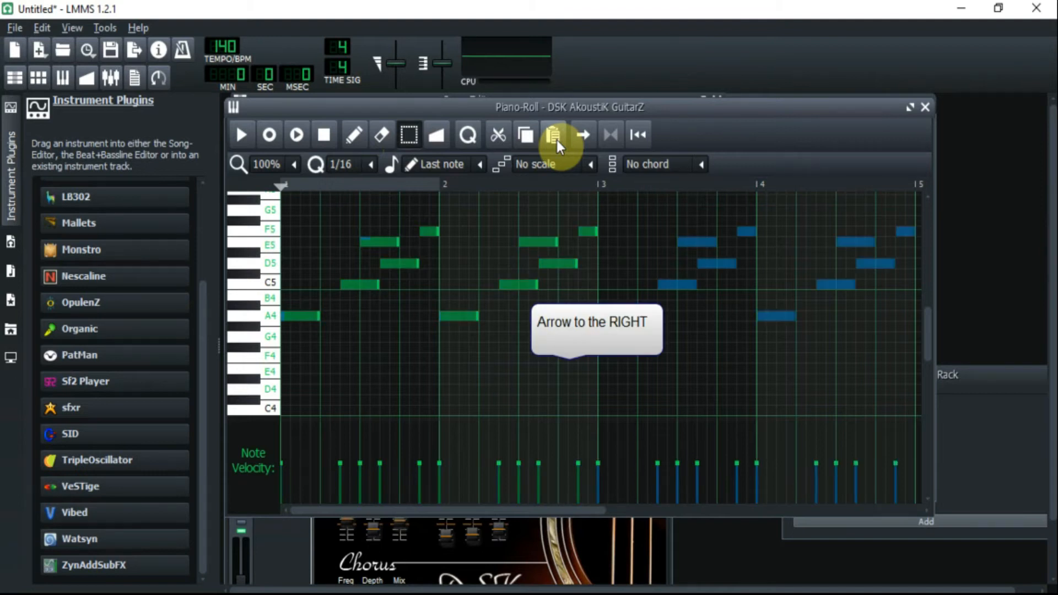
pyautogui.click(583, 134)
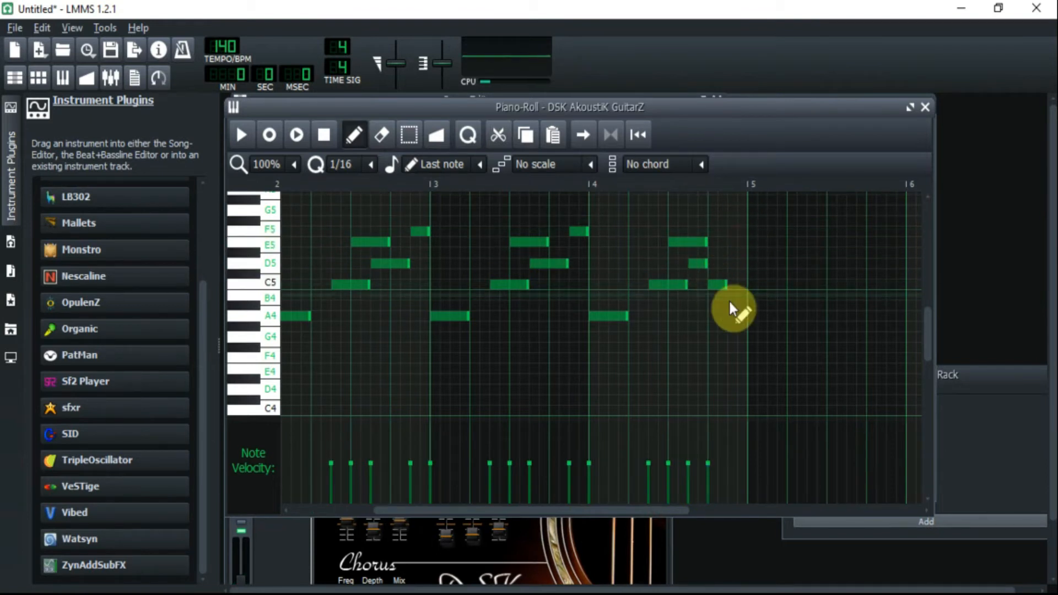
# Give bar 4 a descending C5 tail and play back the four-bar melody.
pyautogui.click(728, 296)
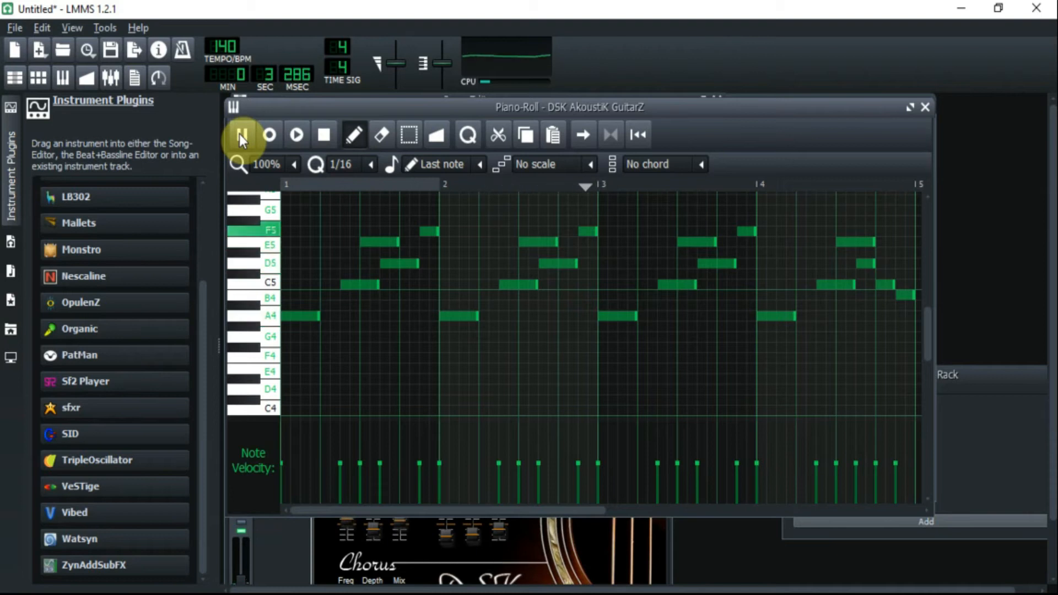
pyautogui.click(296, 135)
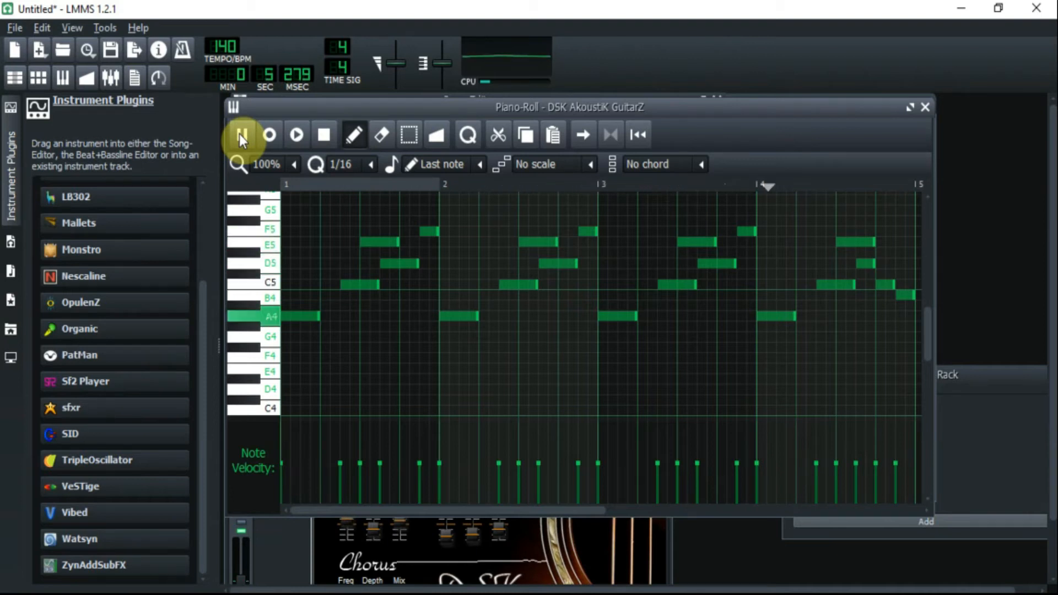
pyautogui.click(296, 135)
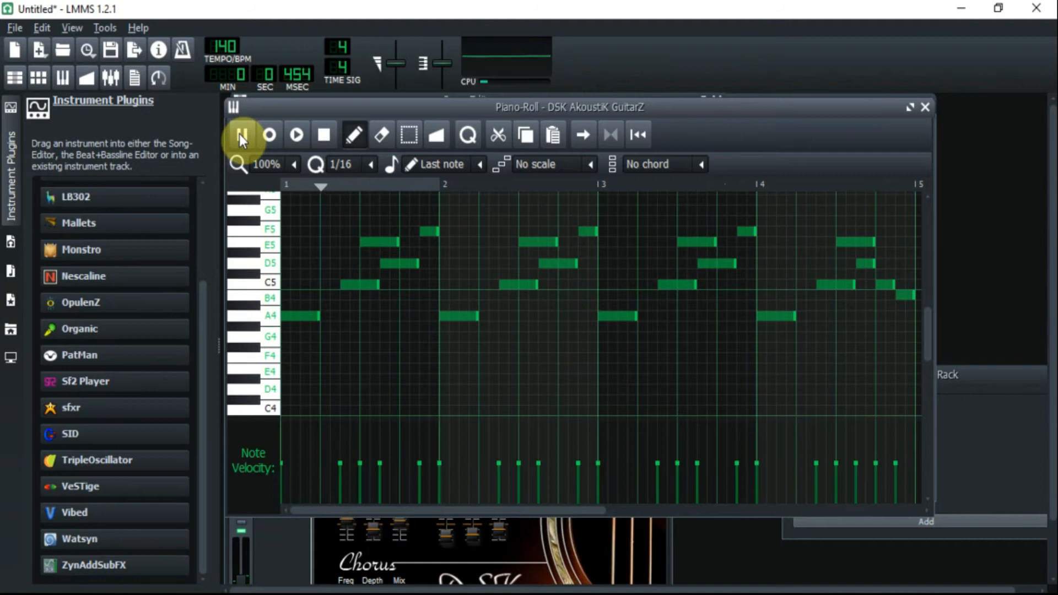
pyautogui.click(241, 135)
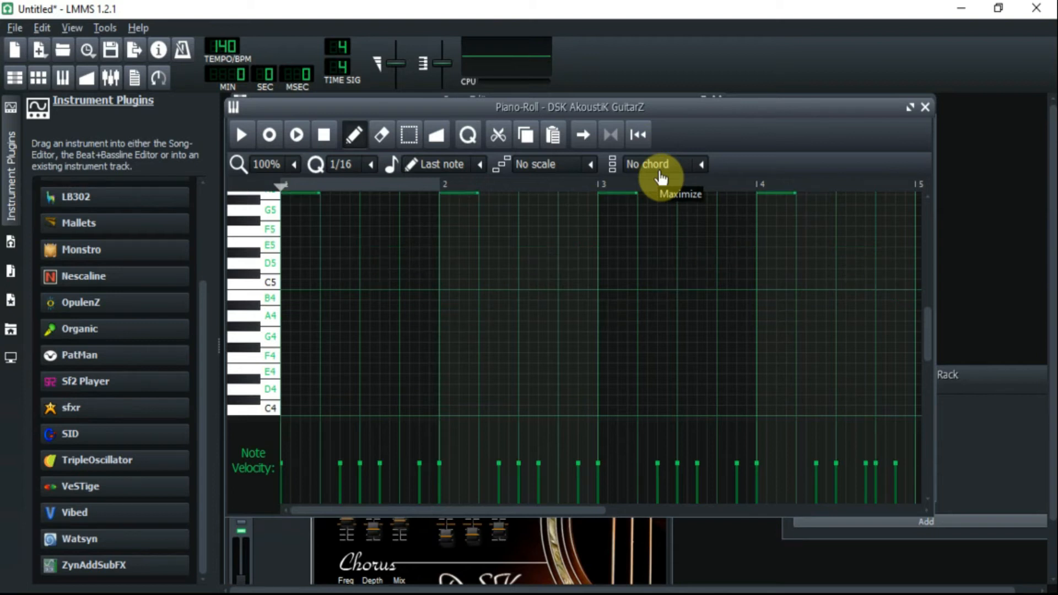
pyautogui.moveTo(929, 328)
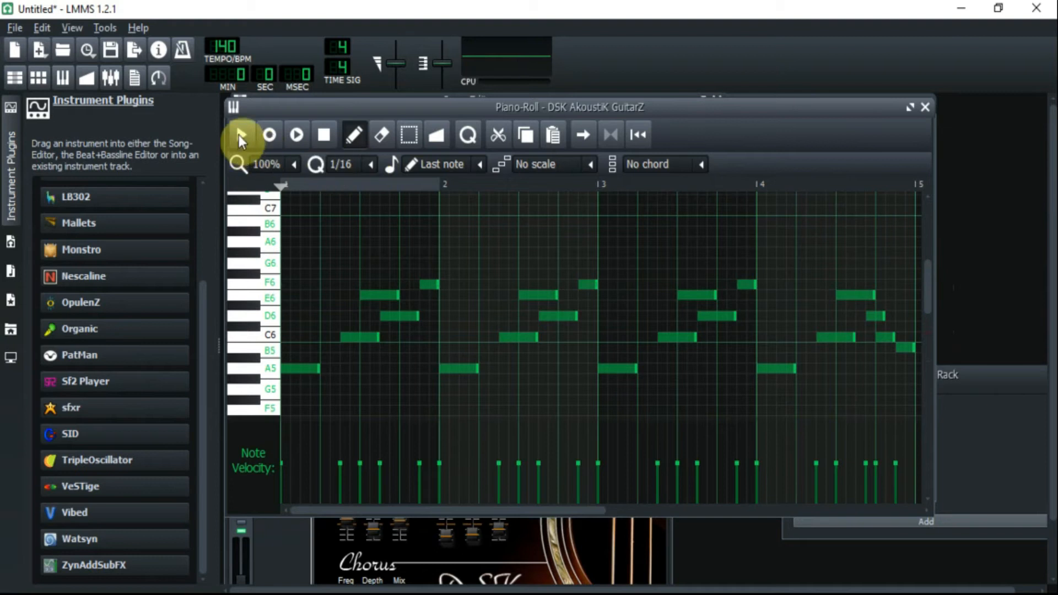
# Play back the melody an octave higher starting on A5, then stop.
pyautogui.click(241, 134)
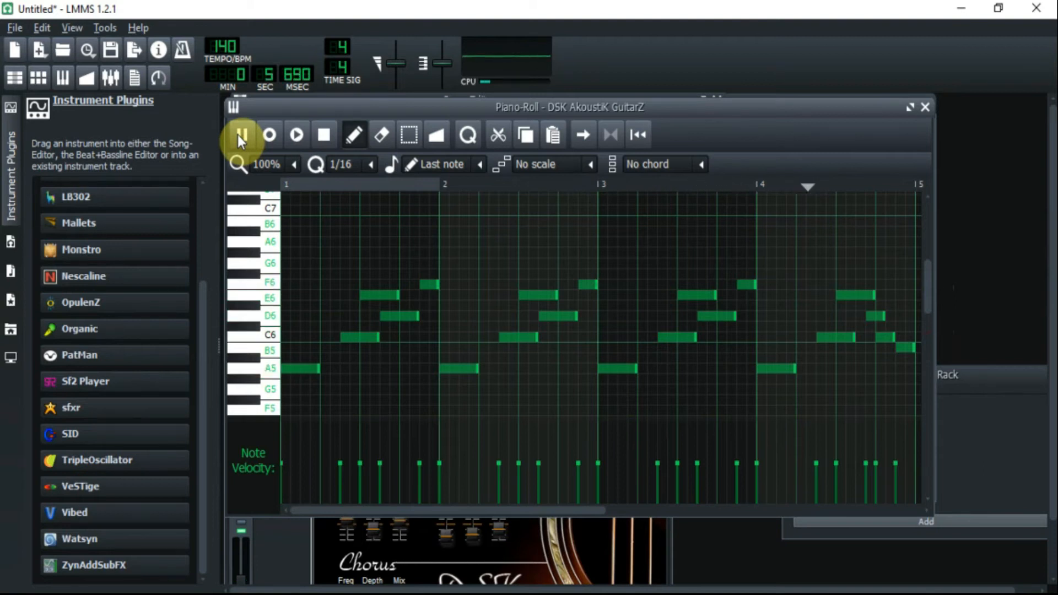
pyautogui.click(297, 134)
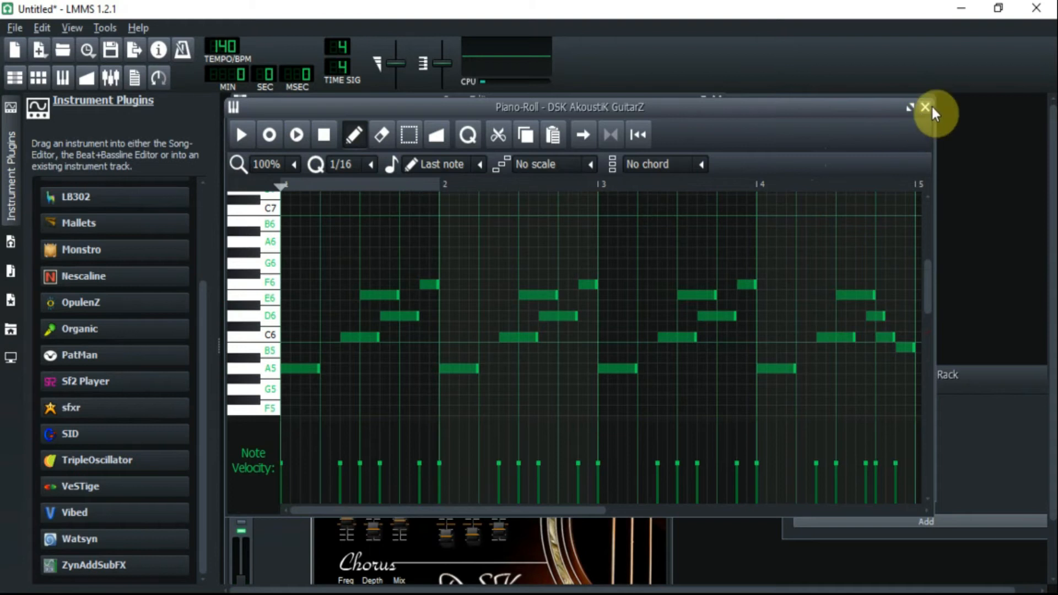
# Close the piano roll, remove the unused TripleOscillator track and start File > Export.
pyautogui.click(923, 107)
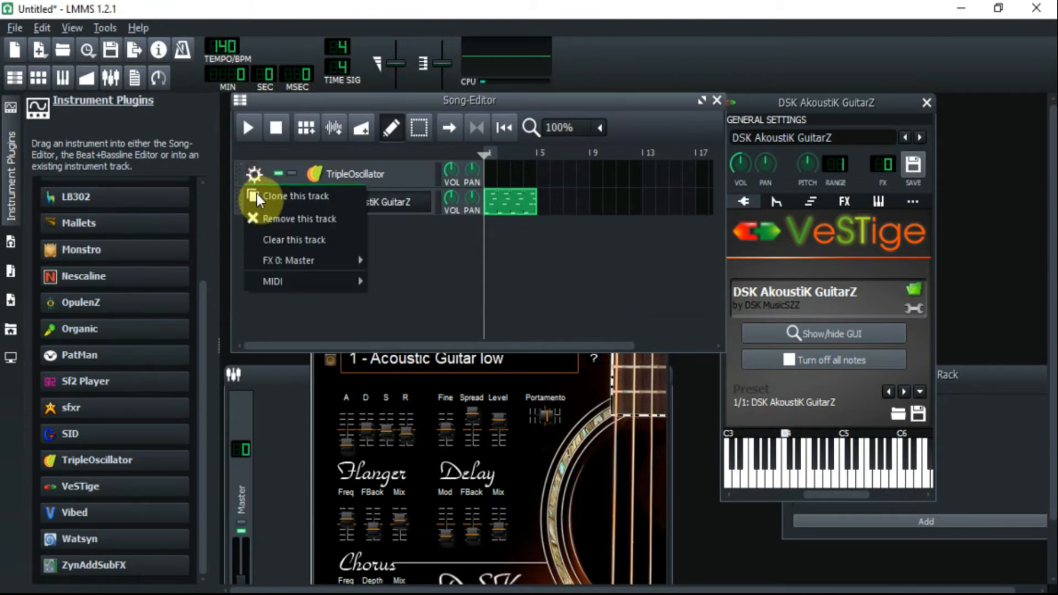
pyautogui.click(298, 218)
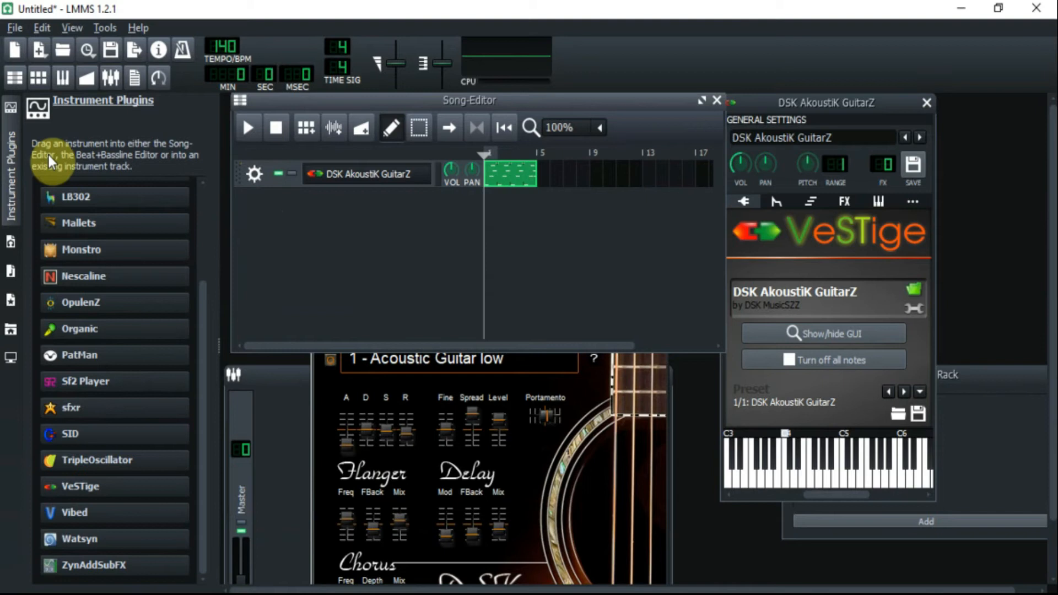
pyautogui.click(15, 28)
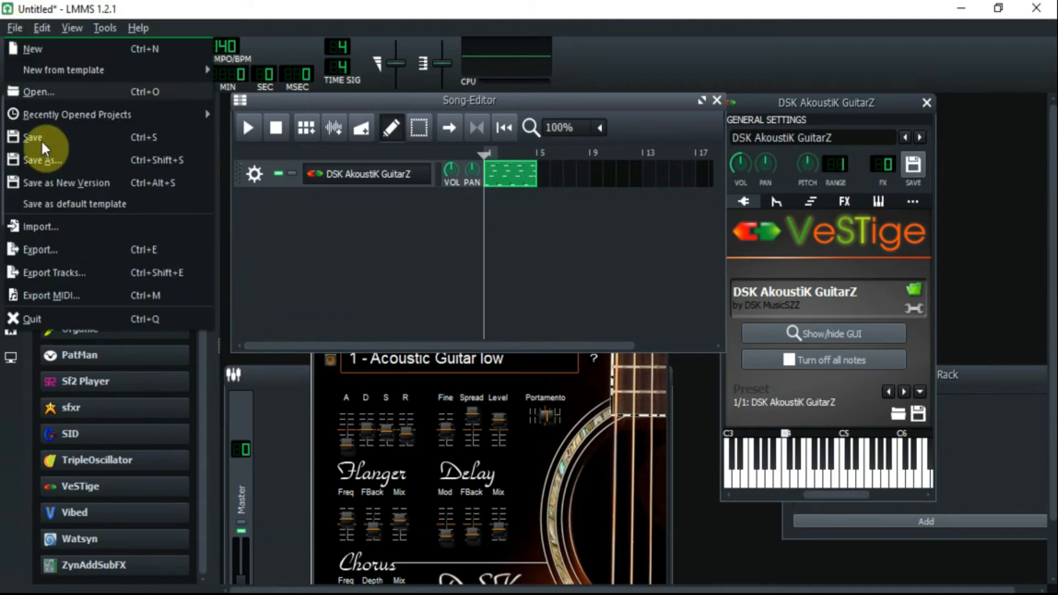
pyautogui.moveTo(39, 249)
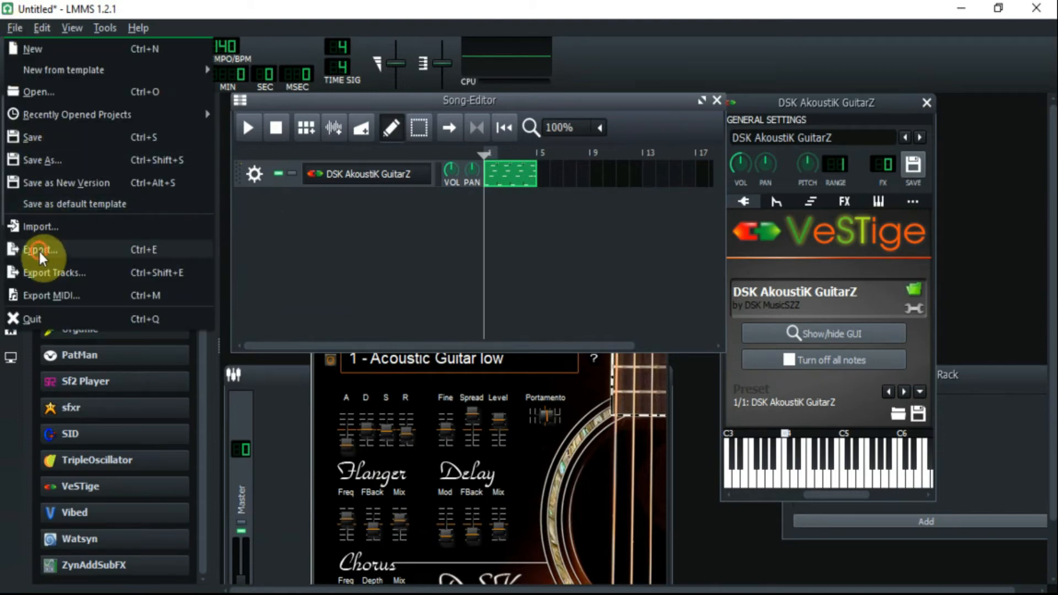
pyautogui.click(38, 249)
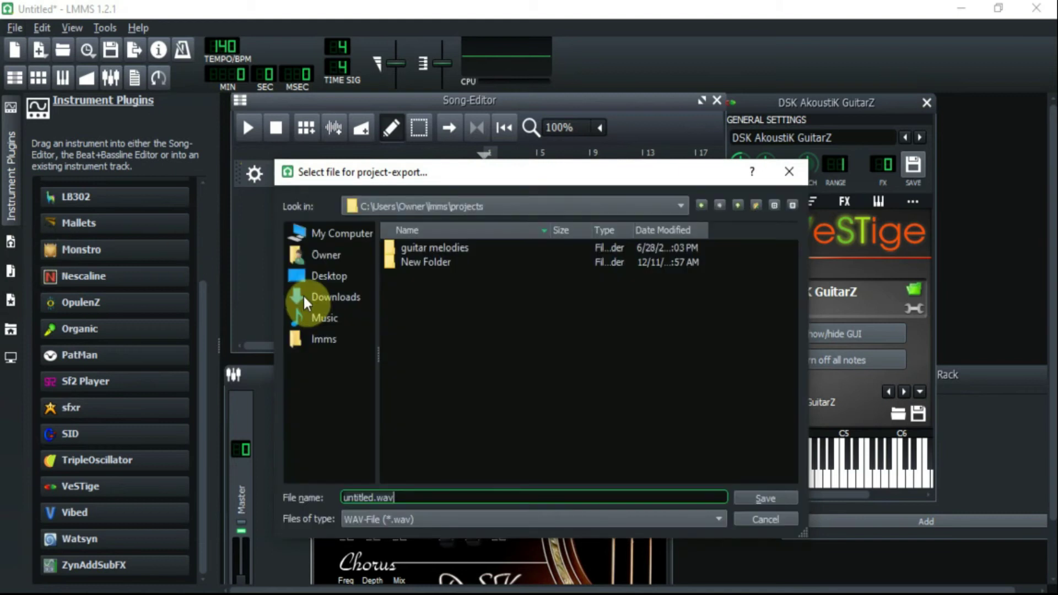
pyautogui.moveTo(465, 414)
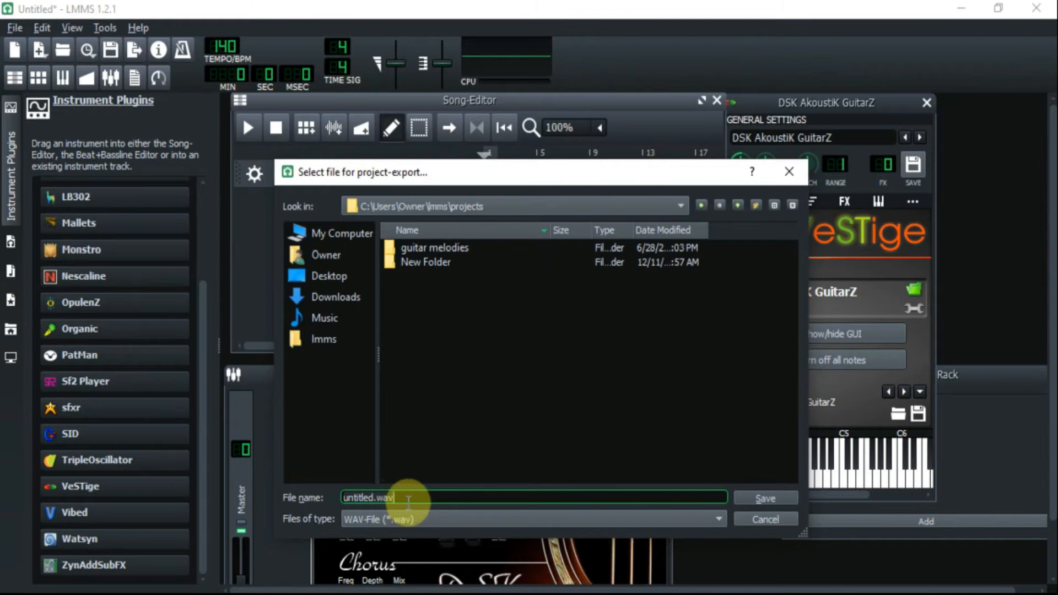
pyautogui.moveTo(487, 266)
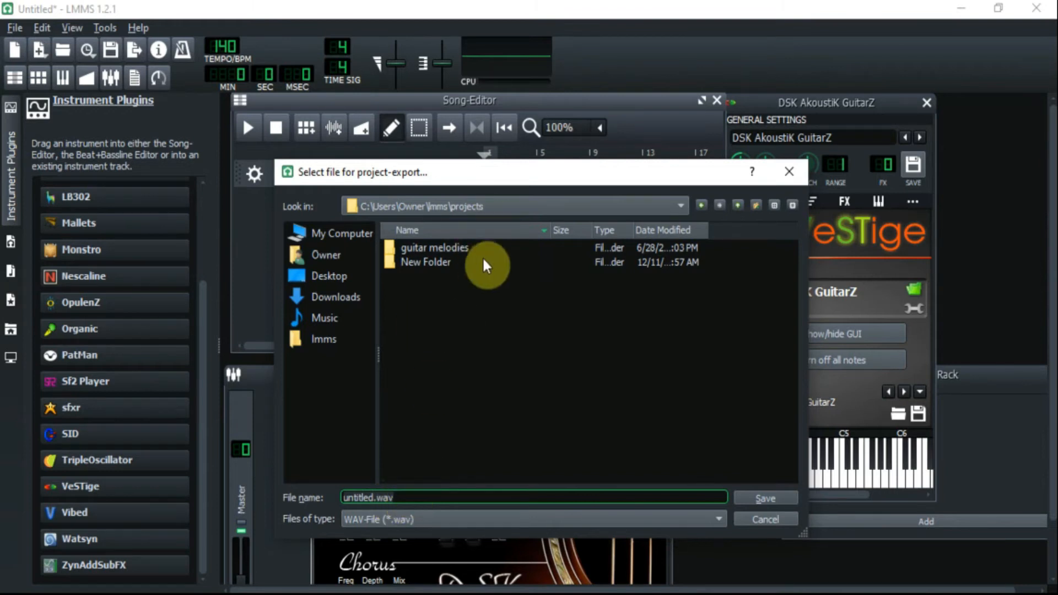
pyautogui.moveTo(386, 285)
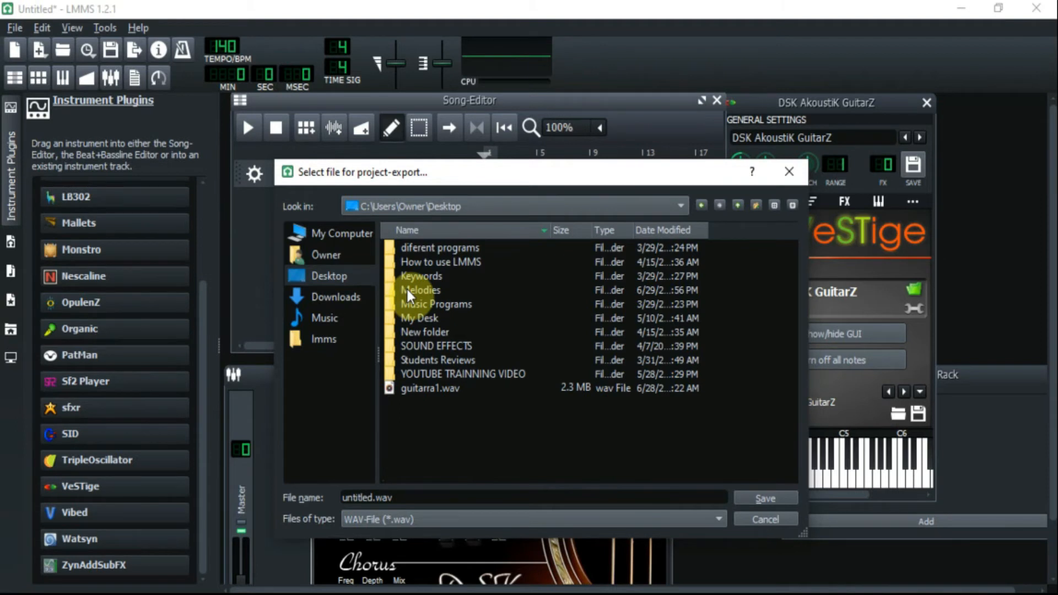
# Browse to Desktop > Melodies > Guitar Melodies and save the export as slidingguitar.wav.
pyautogui.doubleClick(421, 290)
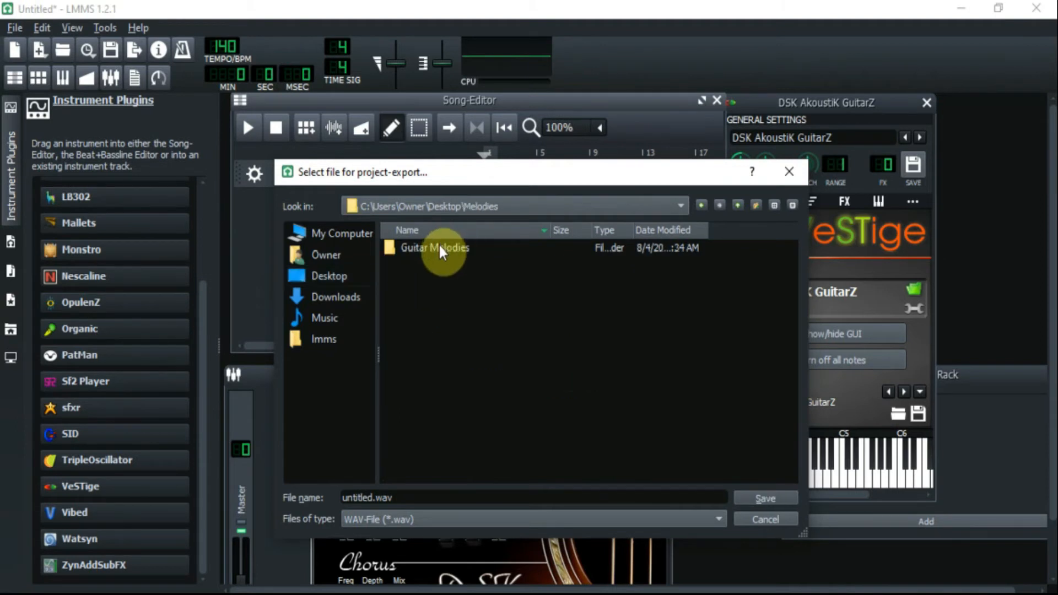
pyautogui.doubleClick(434, 247)
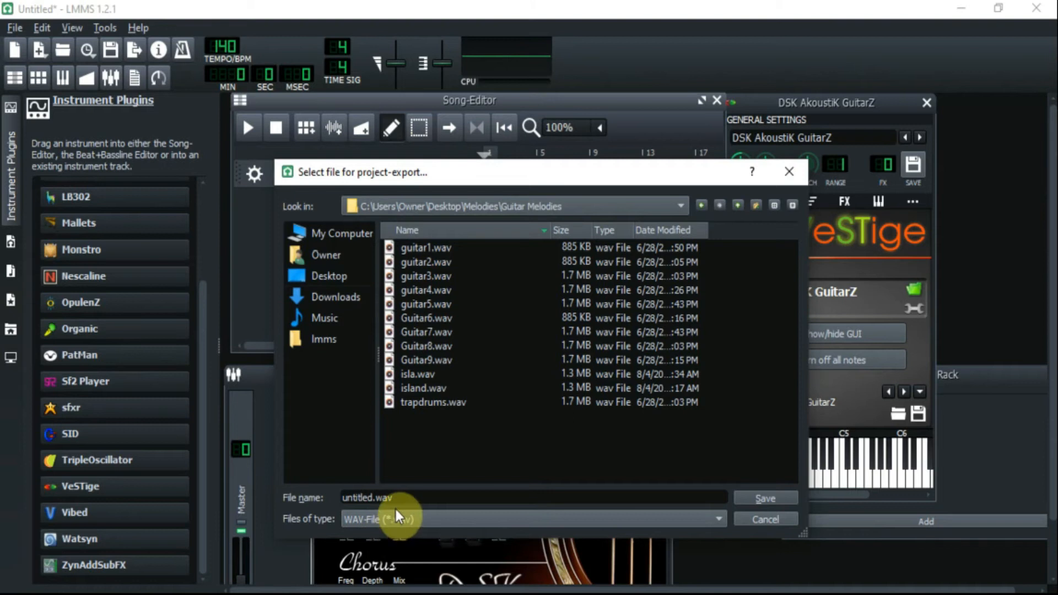
pyautogui.click(367, 497)
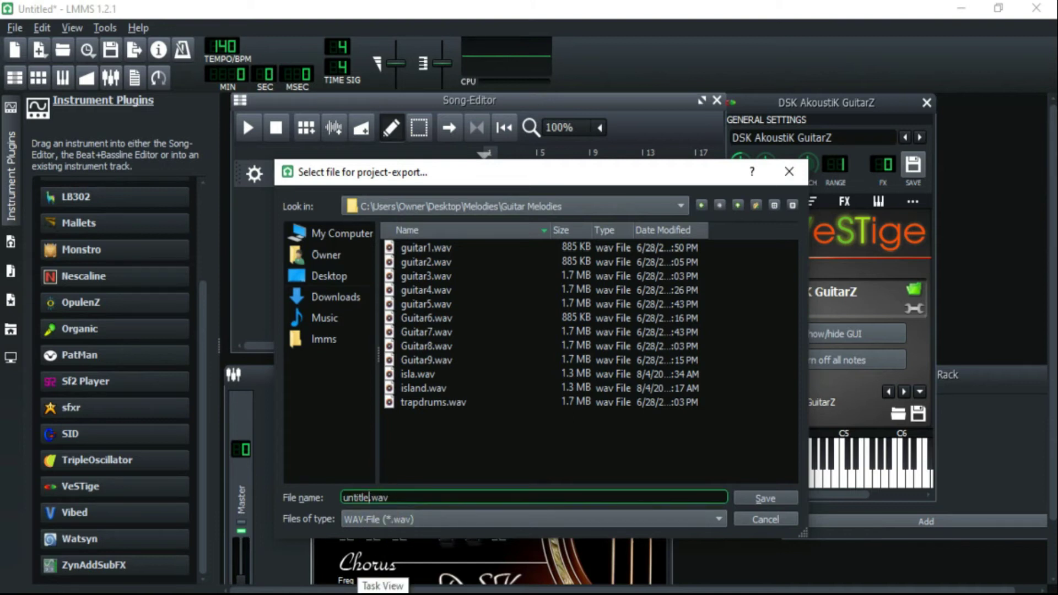
pyautogui.press('Backspace')
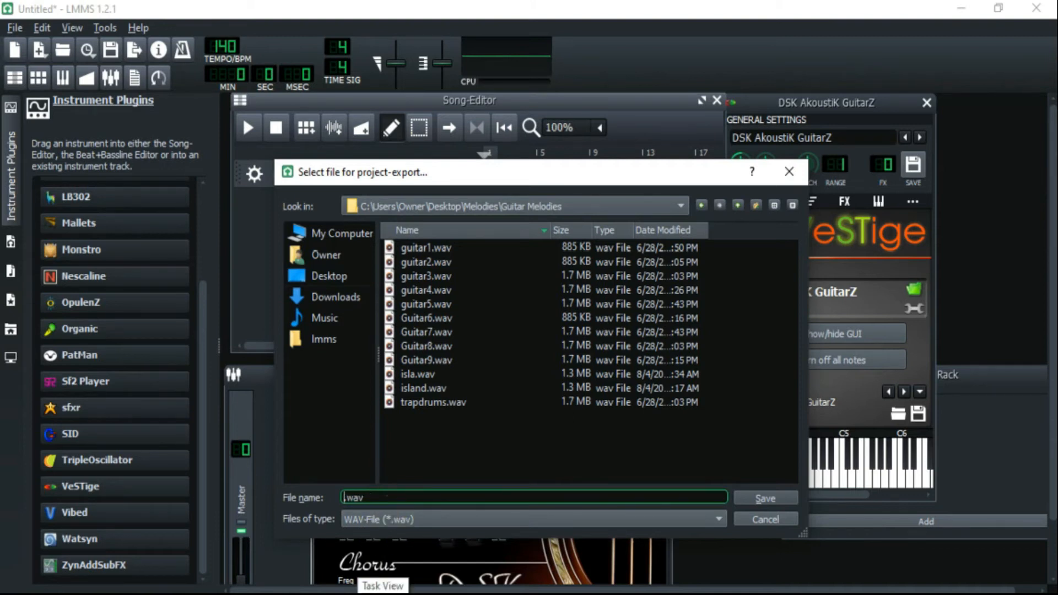
pyautogui.write('slidingguitar')
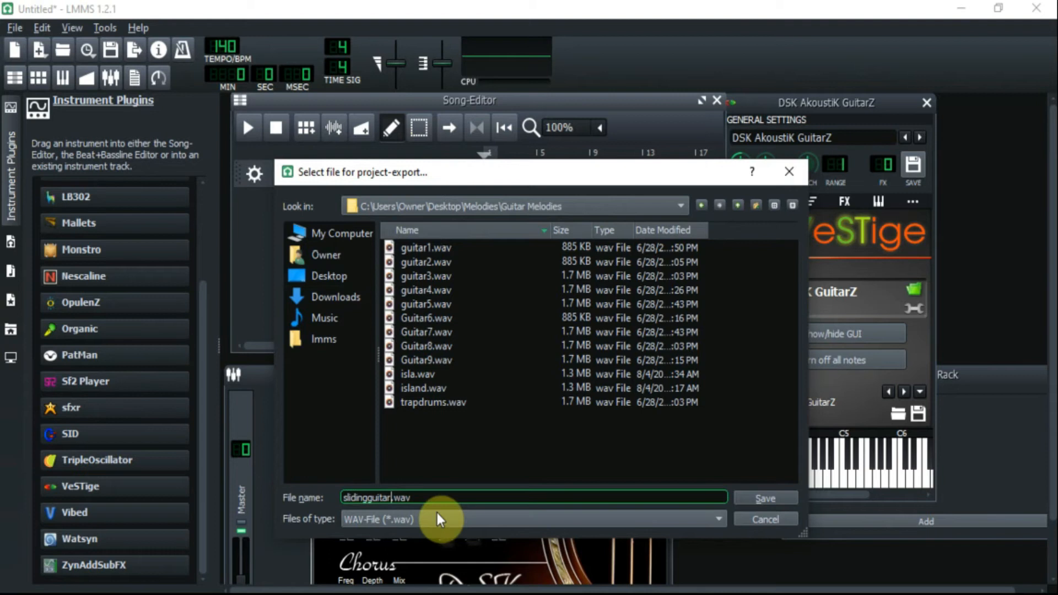
pyautogui.click(765, 497)
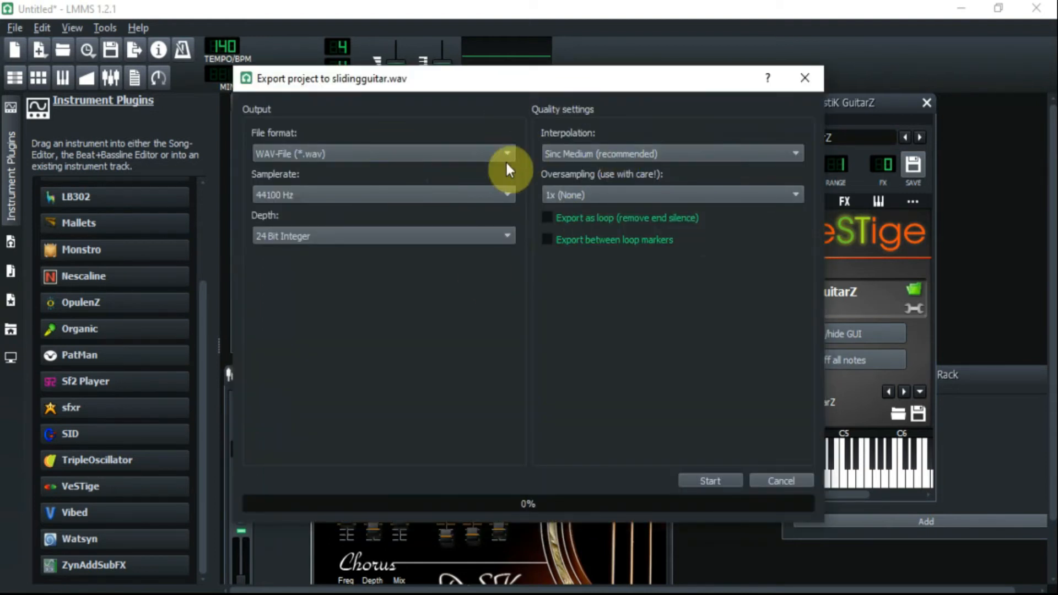
pyautogui.moveTo(276, 289)
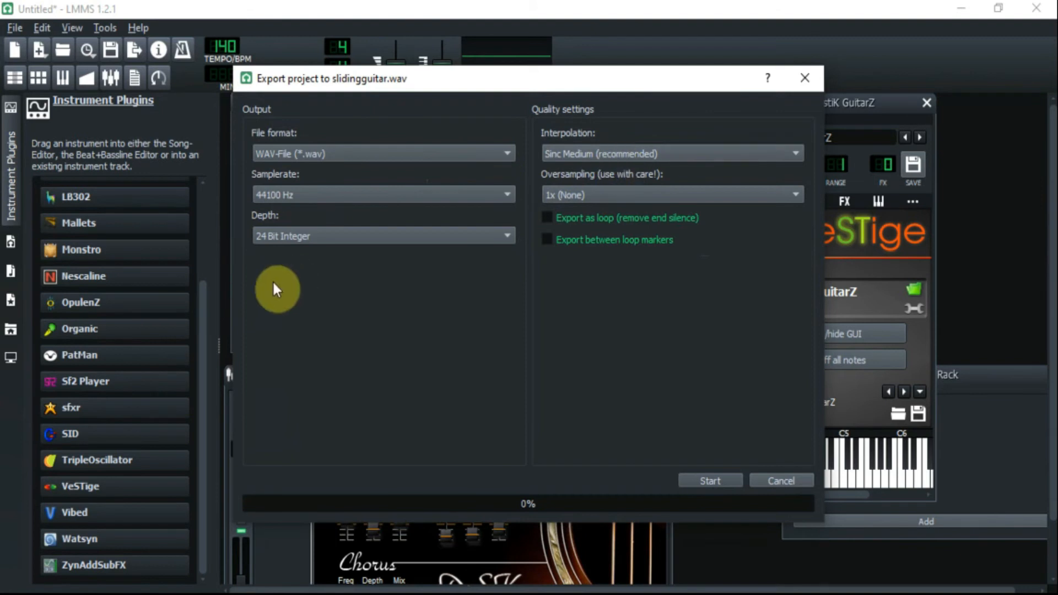
pyautogui.moveTo(423, 240)
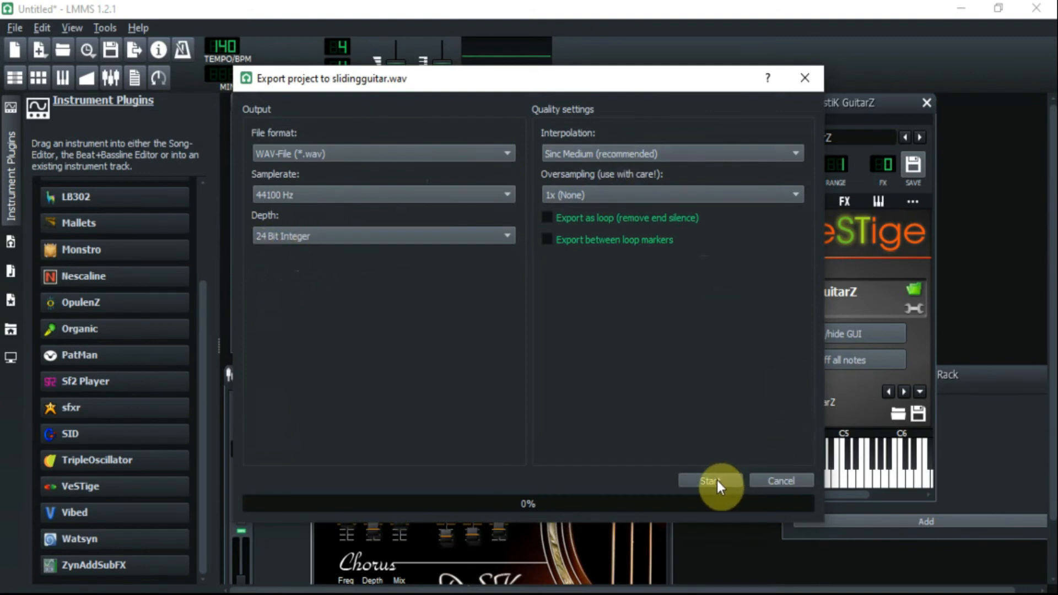
# Render the song to slidingguitar.wav as WAV, 44100 Hz, 24 Bit Integer.
pyautogui.click(712, 481)
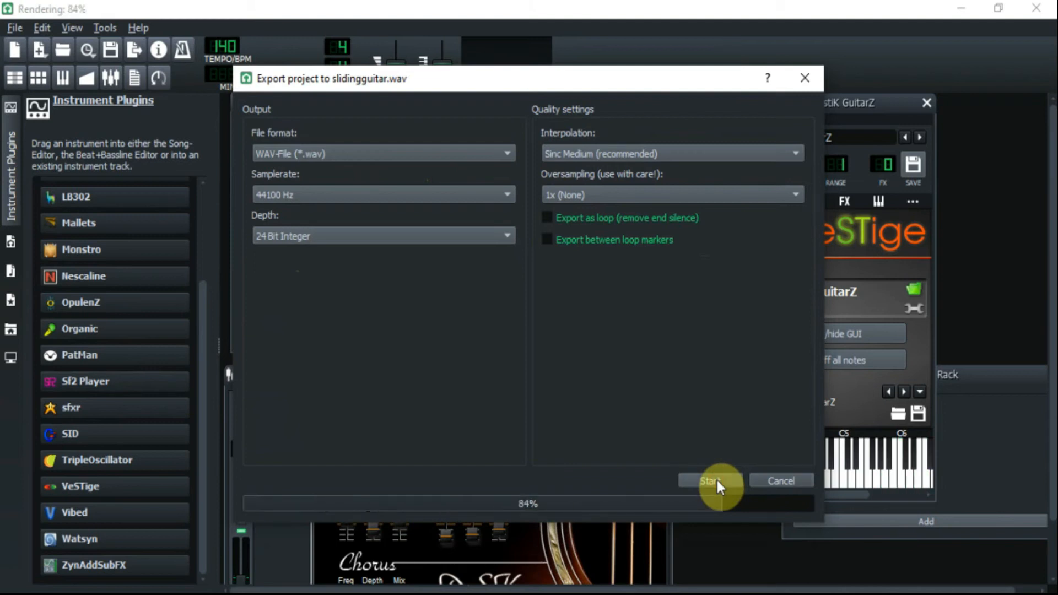
pyautogui.click(709, 480)
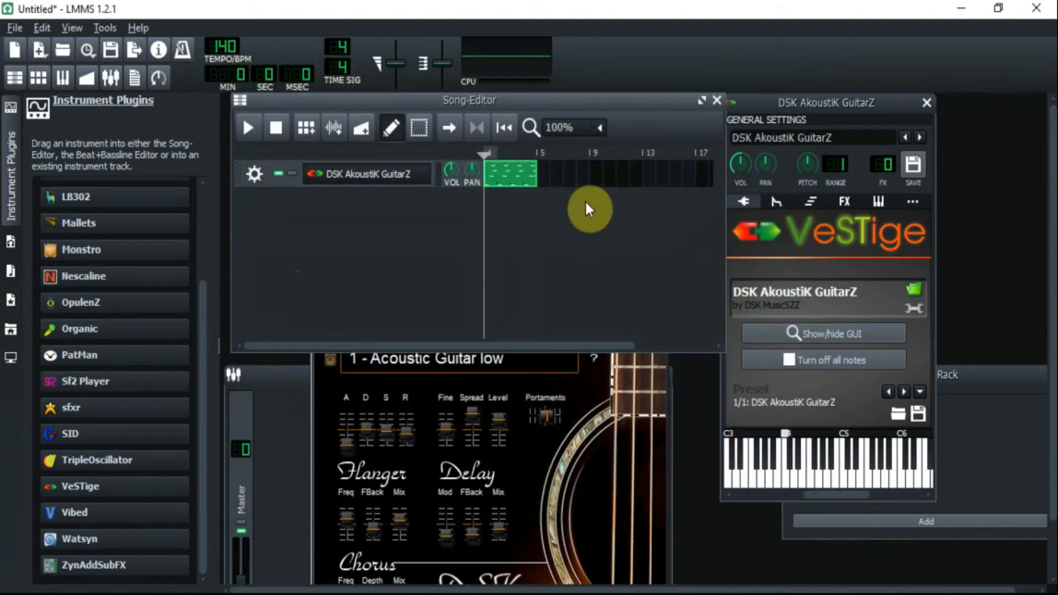
pyautogui.moveTo(445, 154)
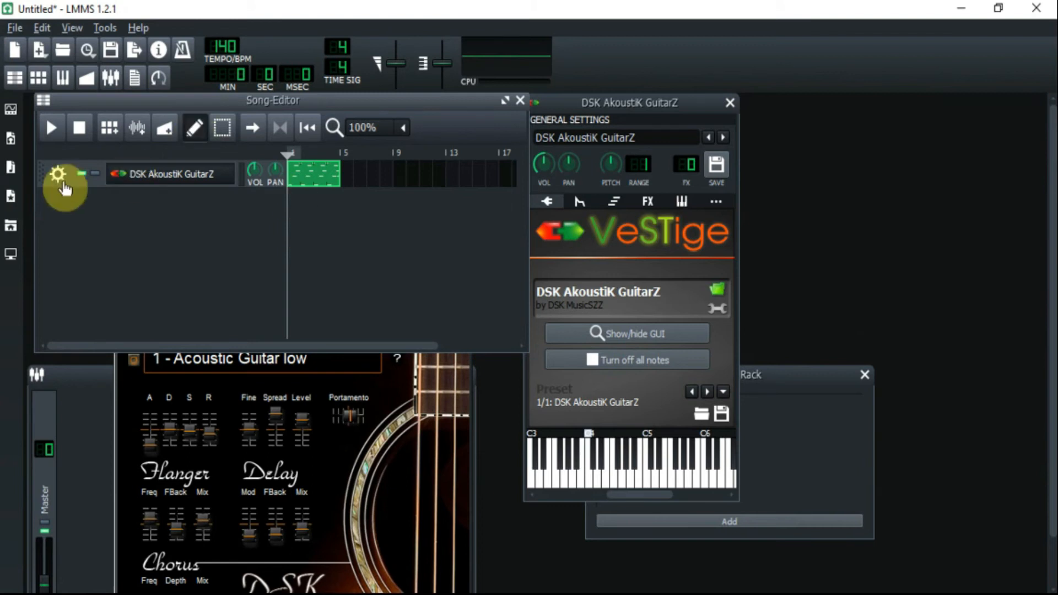
pyautogui.moveTo(10, 226)
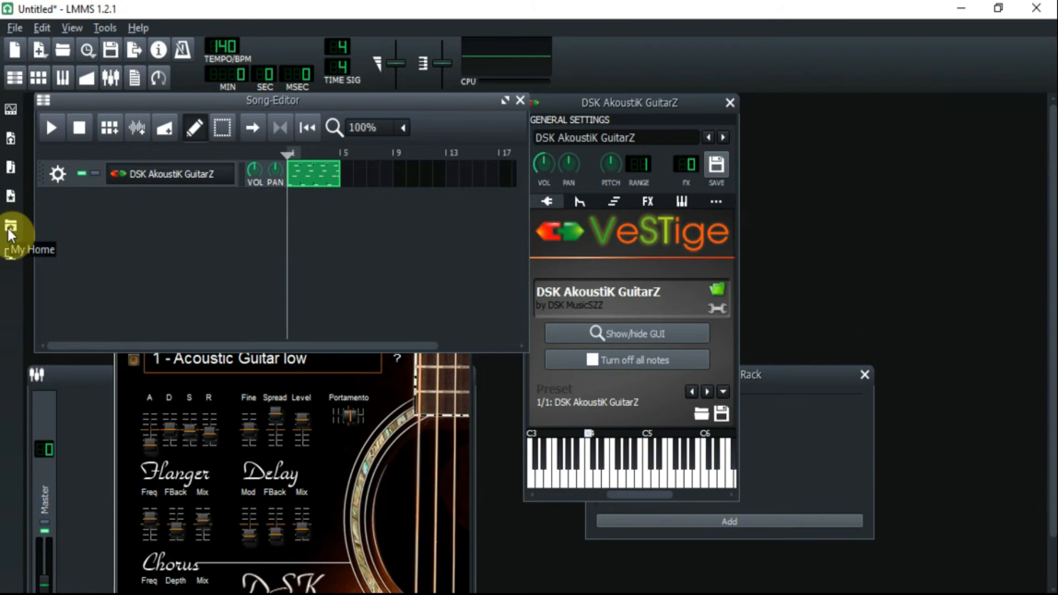
# Drag slidingguitar.wav from My Home > Desktop > Melodies into the Song Editor as a new track.
pyautogui.click(10, 228)
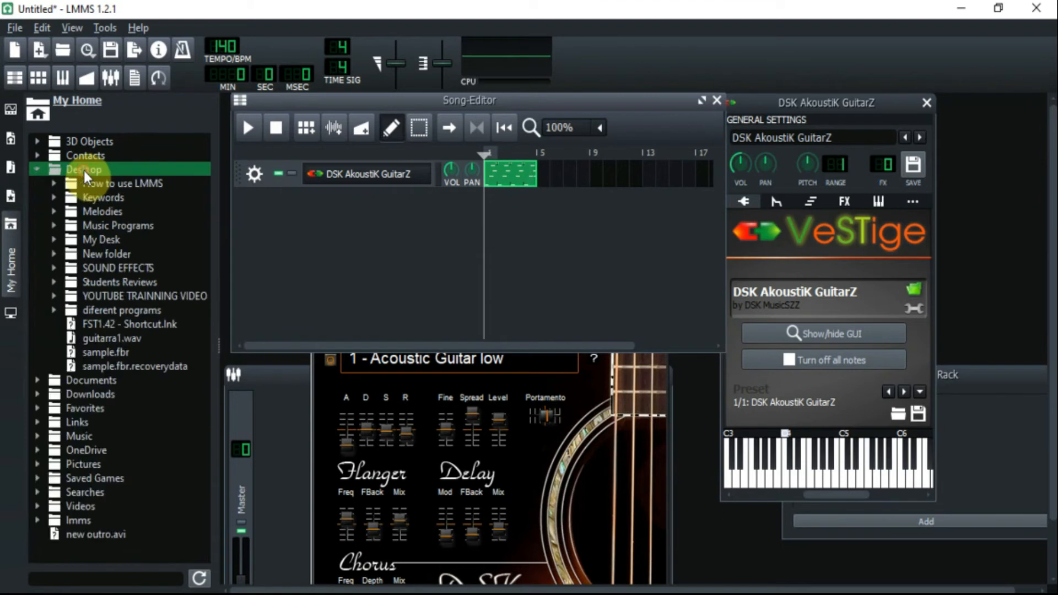
pyautogui.click(102, 210)
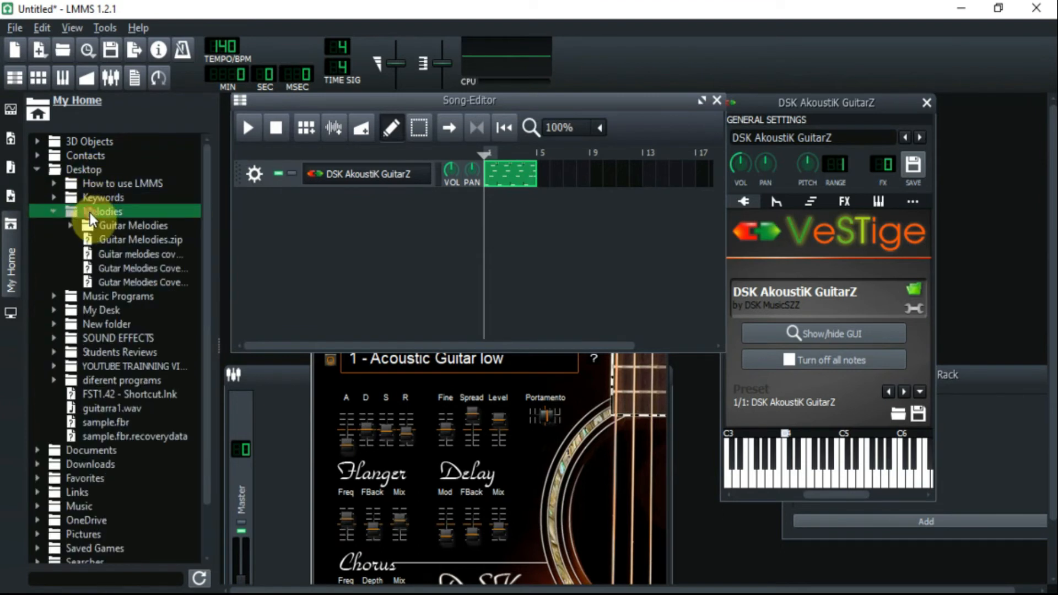
pyautogui.click(116, 225)
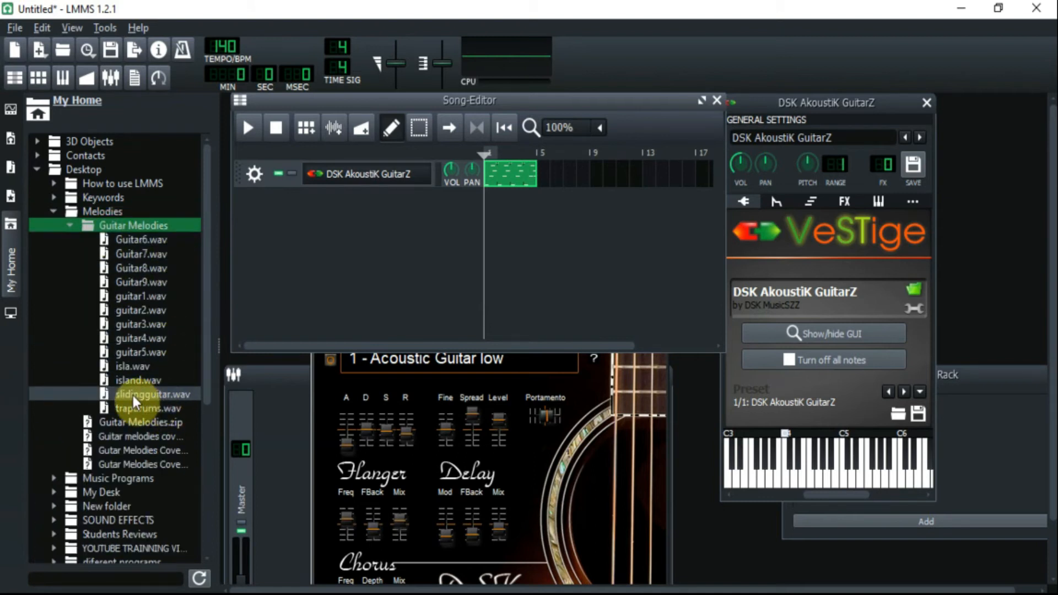
pyautogui.moveTo(152, 393); pyautogui.dragTo(280, 357)
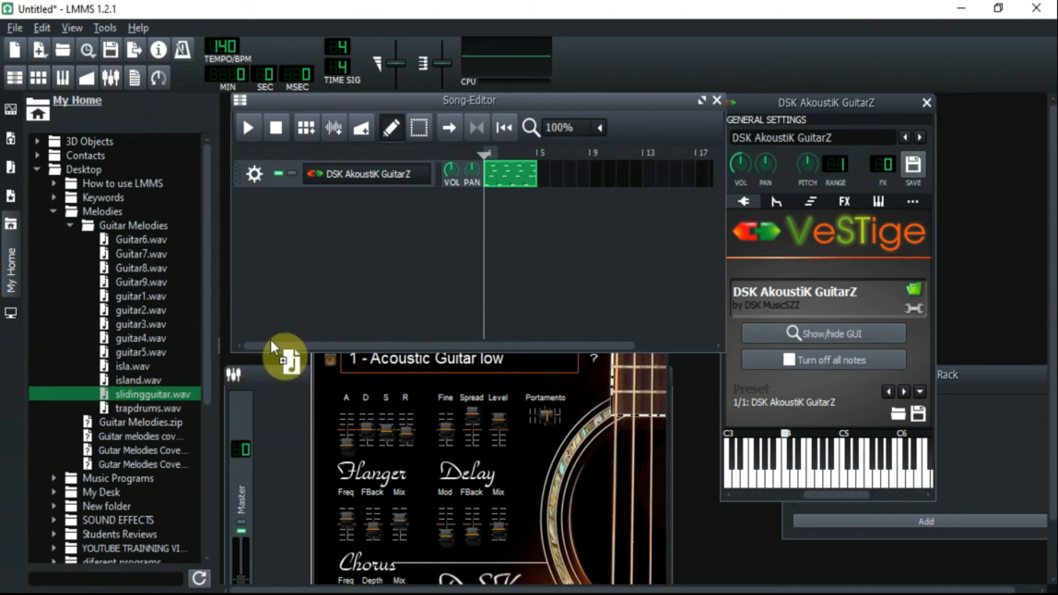
pyautogui.moveTo(154, 393); pyautogui.dragTo(281, 203)
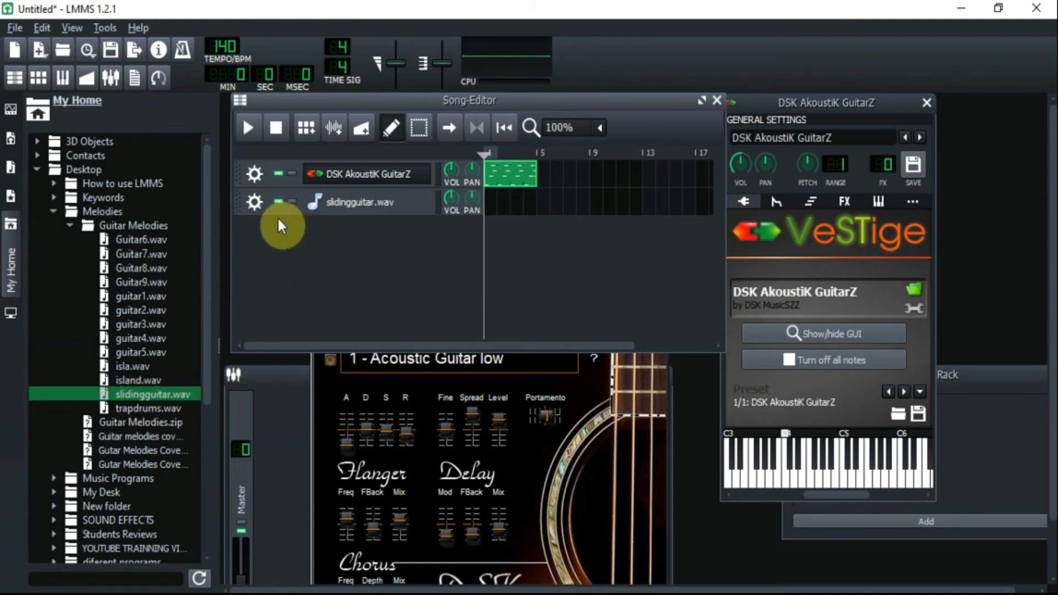
# Remove the original guitar instrument track via its gear menu.
pyautogui.click(254, 174)
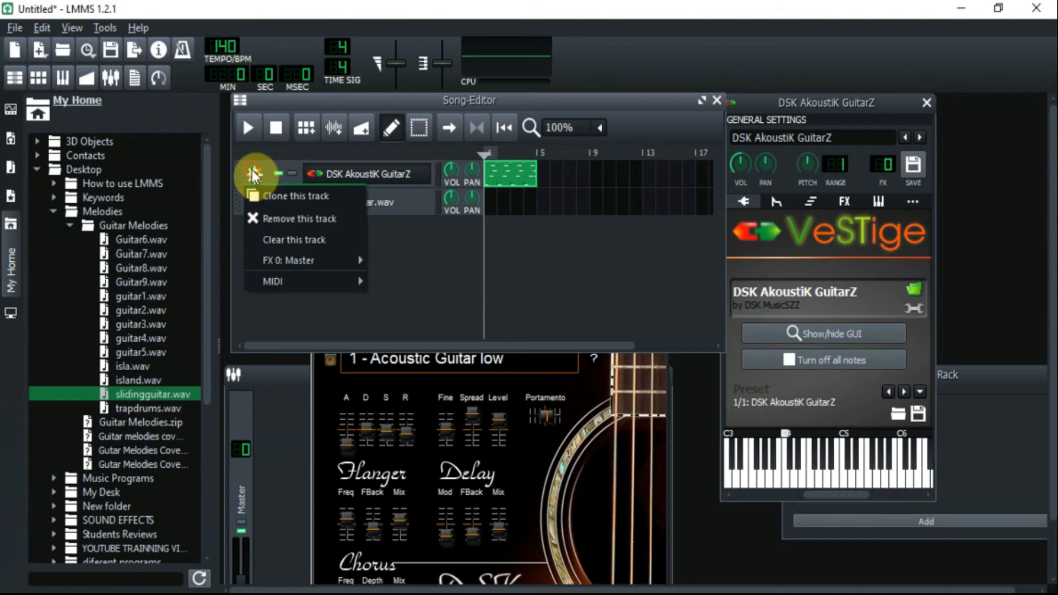
pyautogui.click(299, 218)
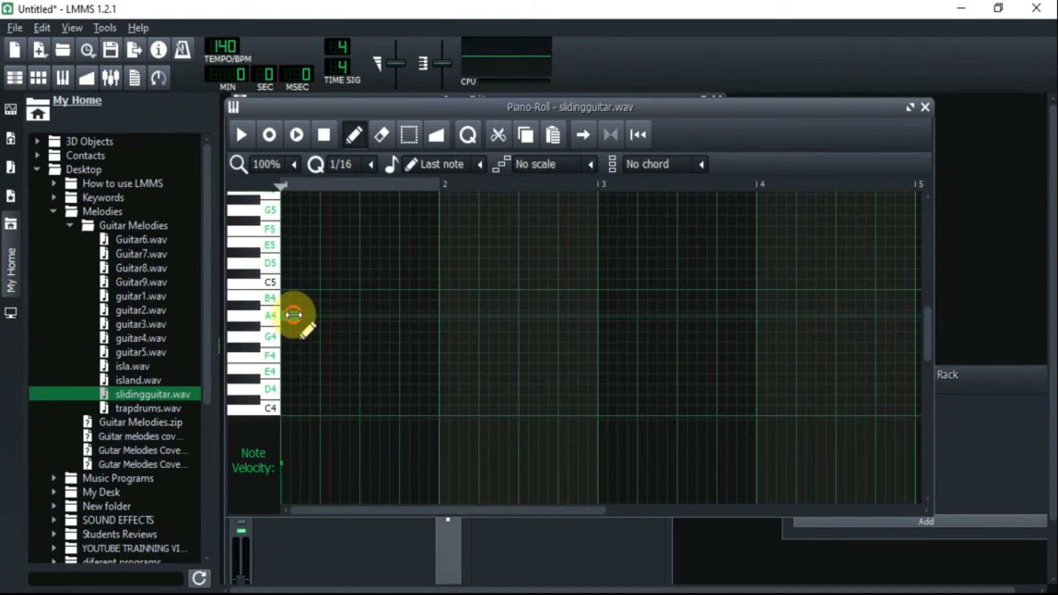
# Draw one long A4 note from bar 1 to bar 5 and play it back.
pyautogui.moveTo(284, 315); pyautogui.dragTo(594, 315)
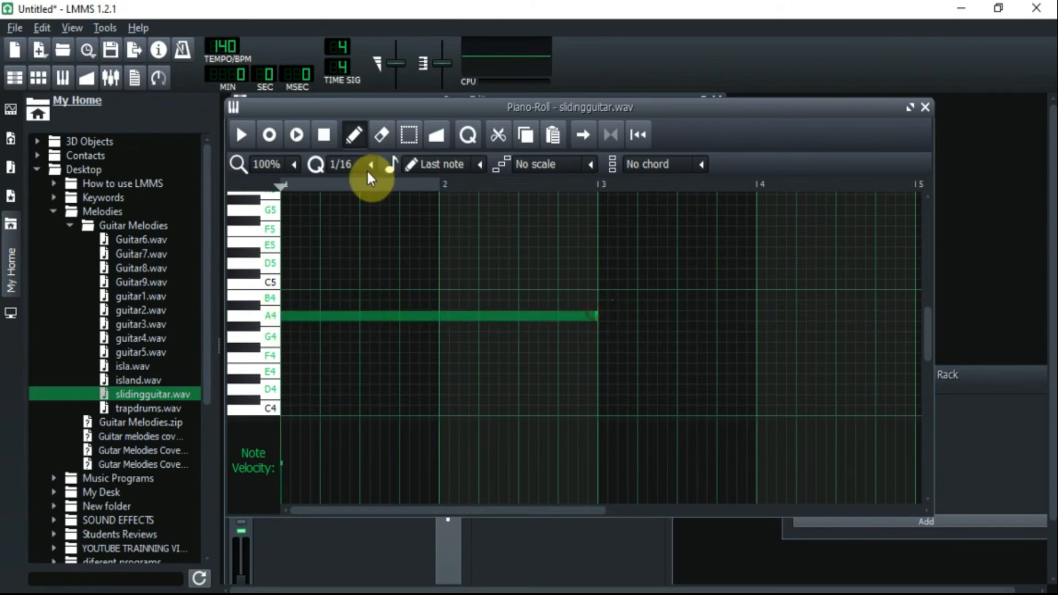
pyautogui.click(241, 135)
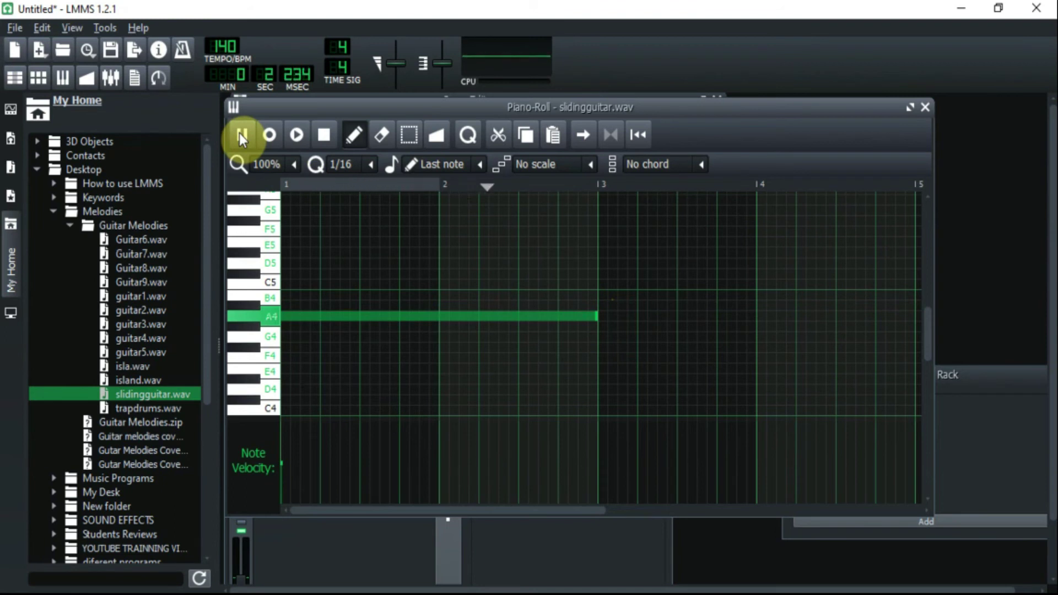
pyautogui.click(268, 134)
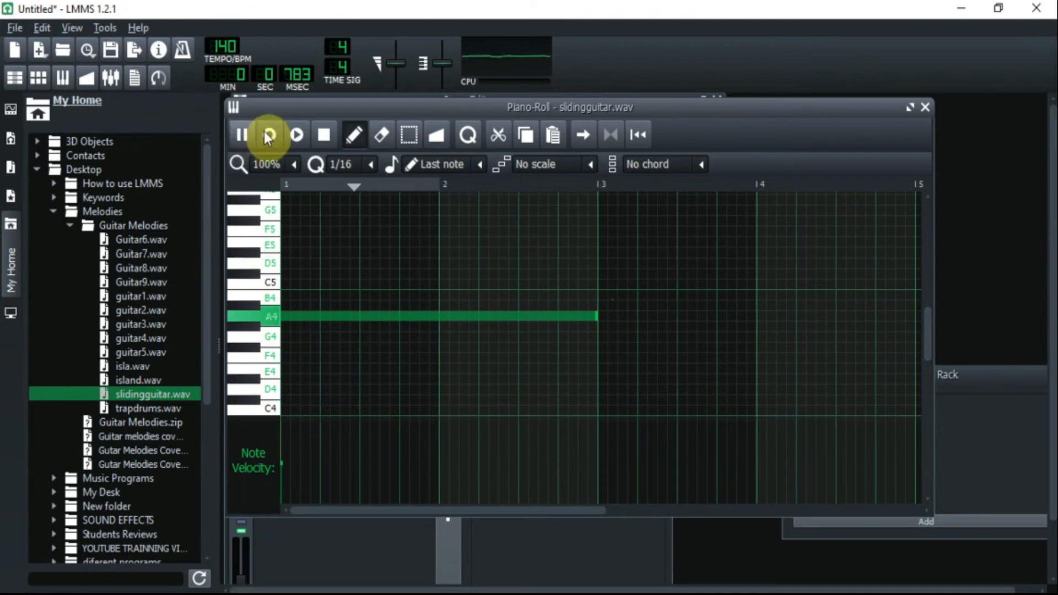
pyautogui.click(269, 135)
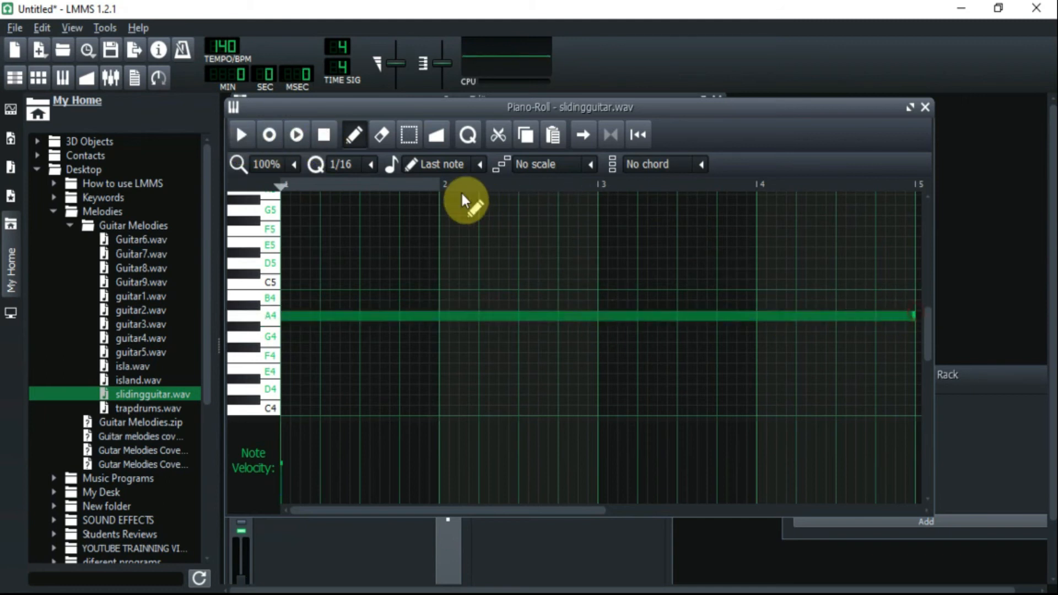
pyautogui.click(241, 135)
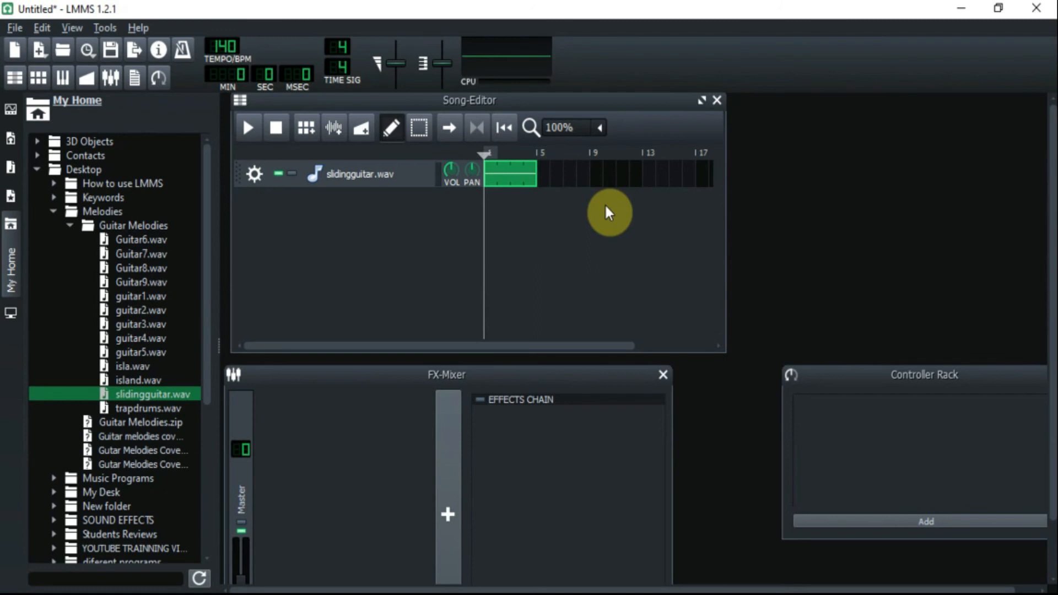
pyautogui.moveTo(644, 233)
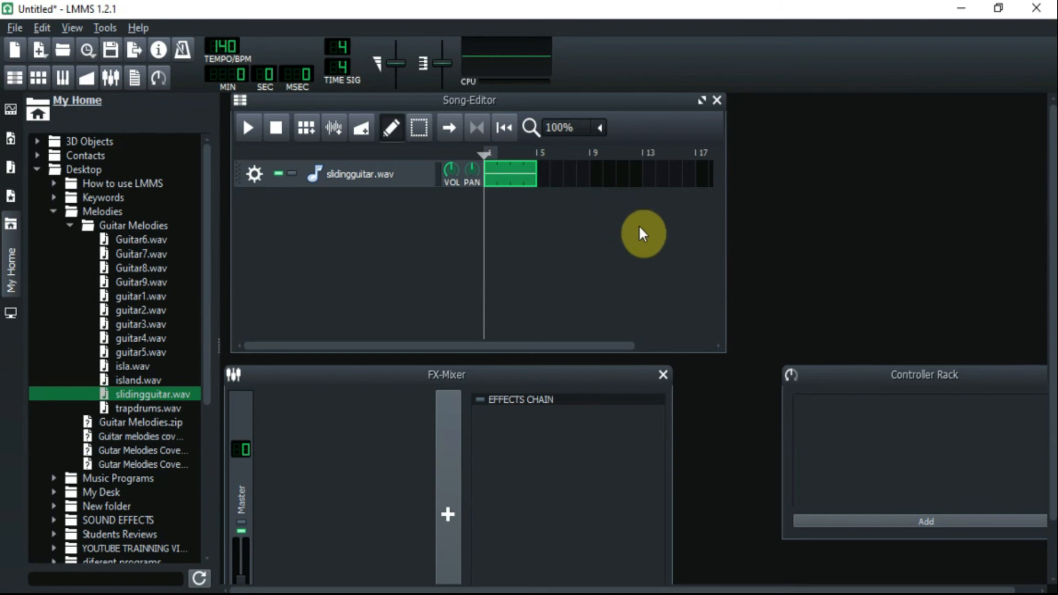